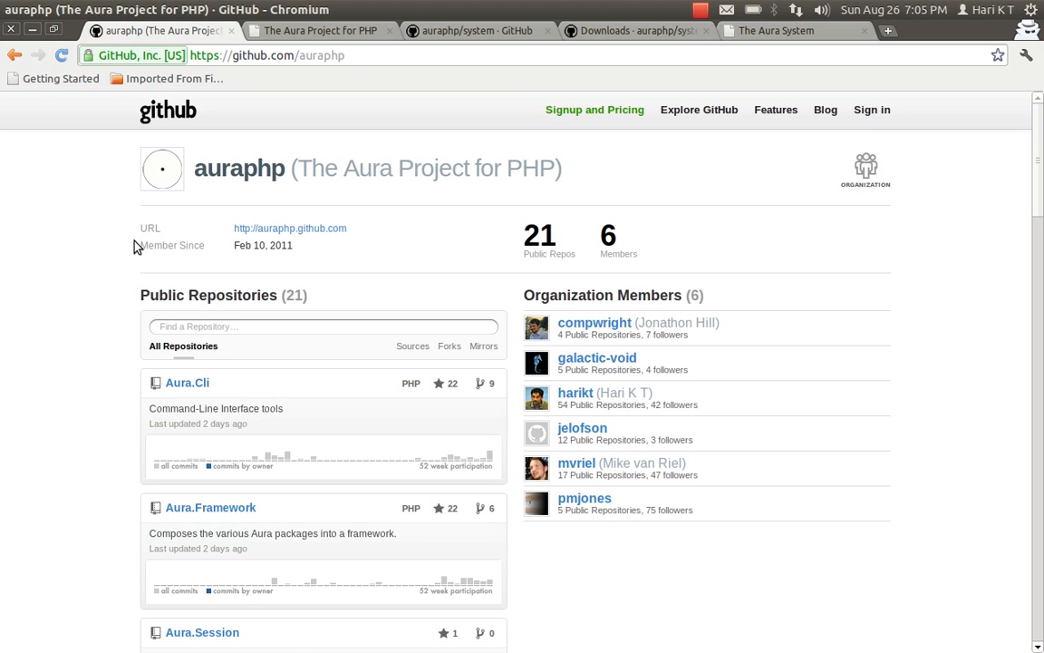
pyautogui.moveTo(307, 49)
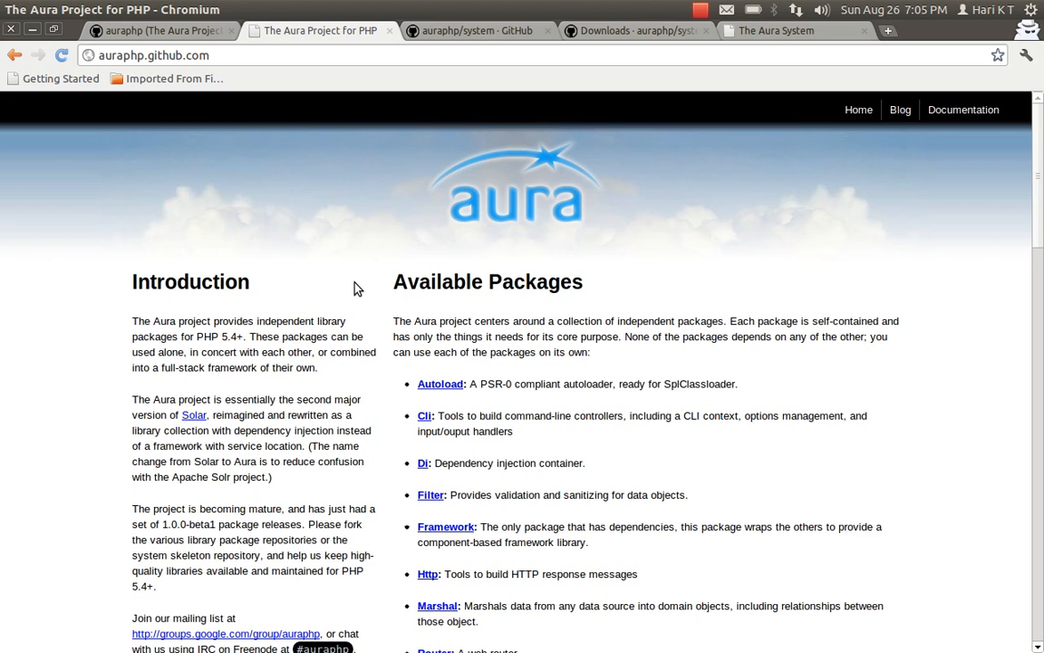
pyautogui.scroll(-3)
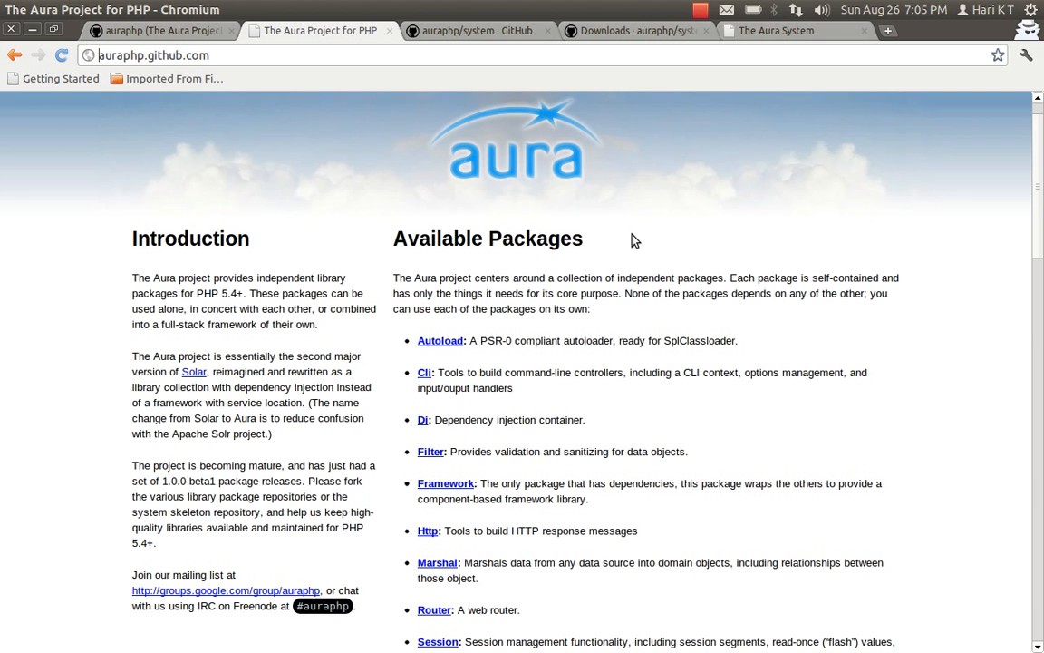
pyautogui.scroll(-3)
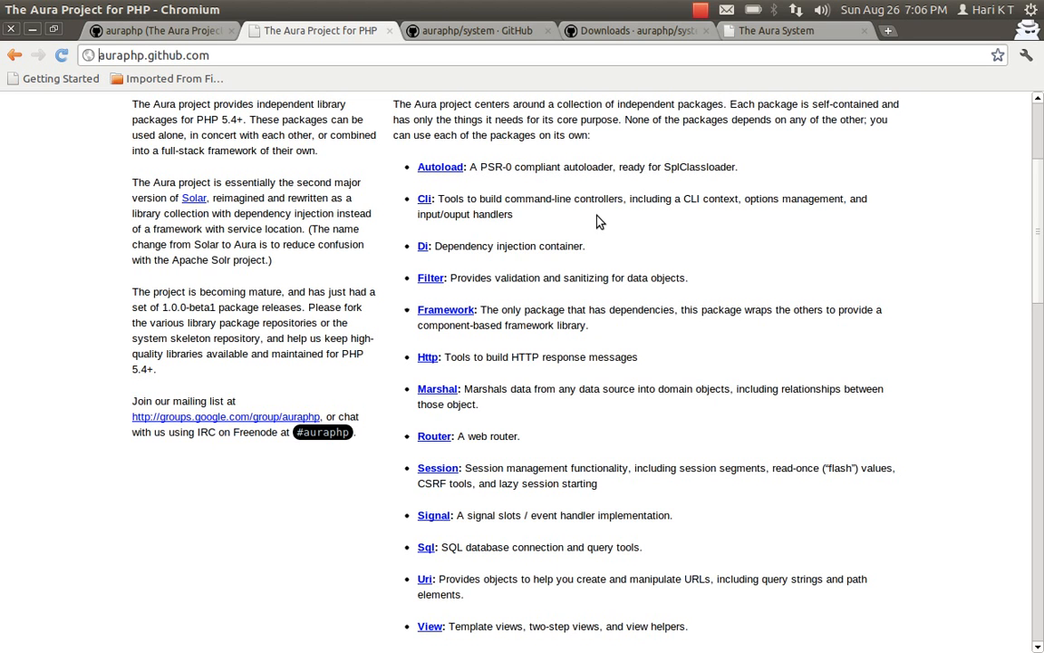
pyautogui.moveTo(596, 258)
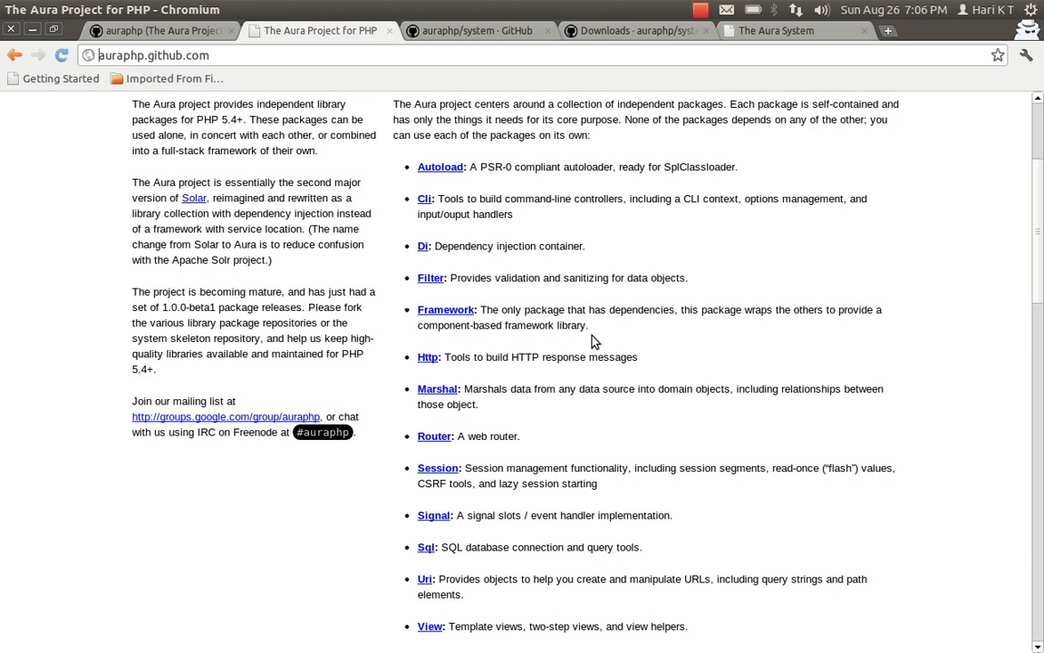
pyautogui.scroll(-3)
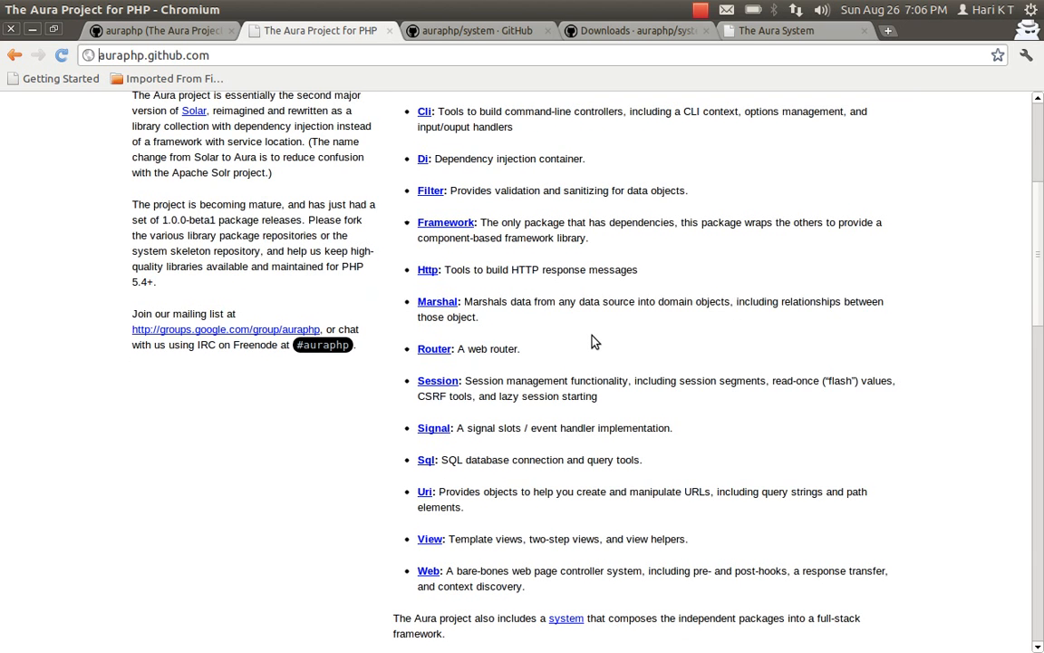
pyautogui.scroll(-3)
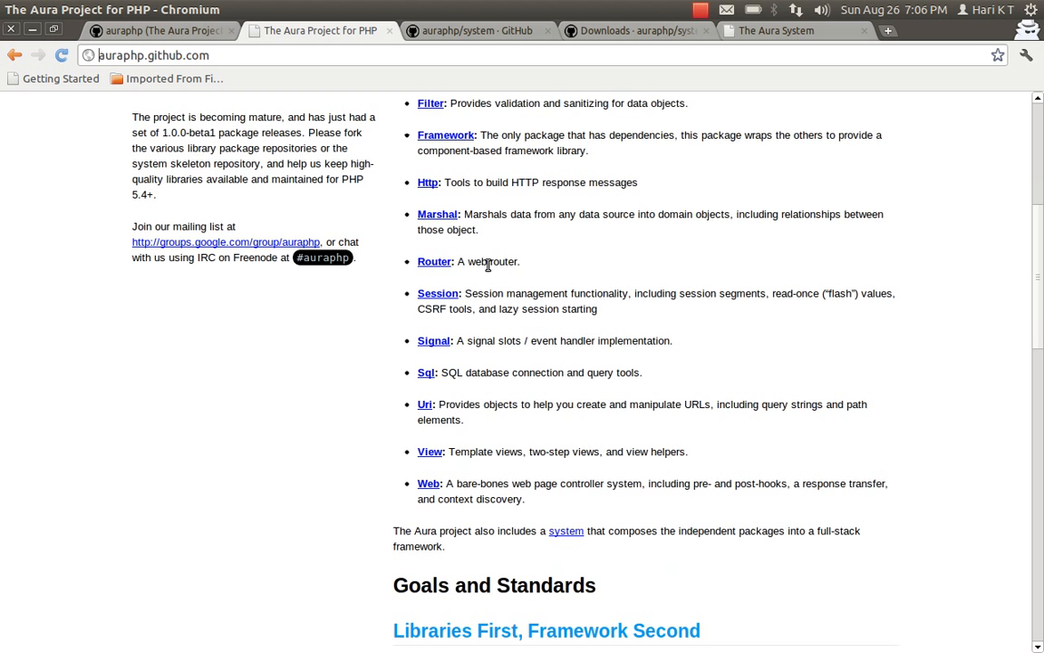
pyautogui.moveTo(697, 321)
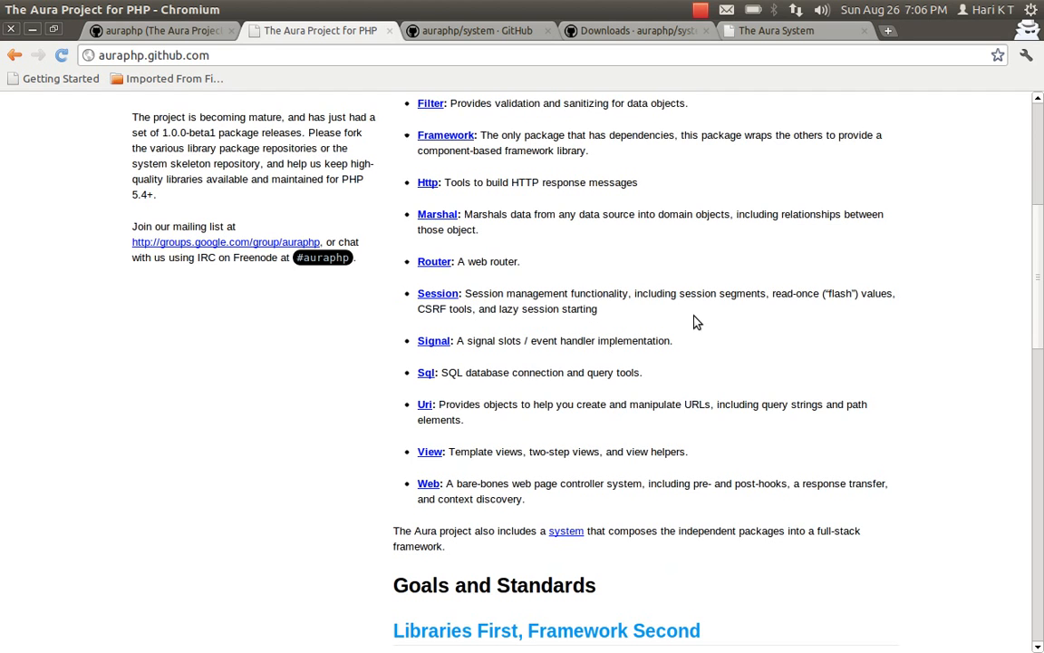
pyautogui.moveTo(495, 378)
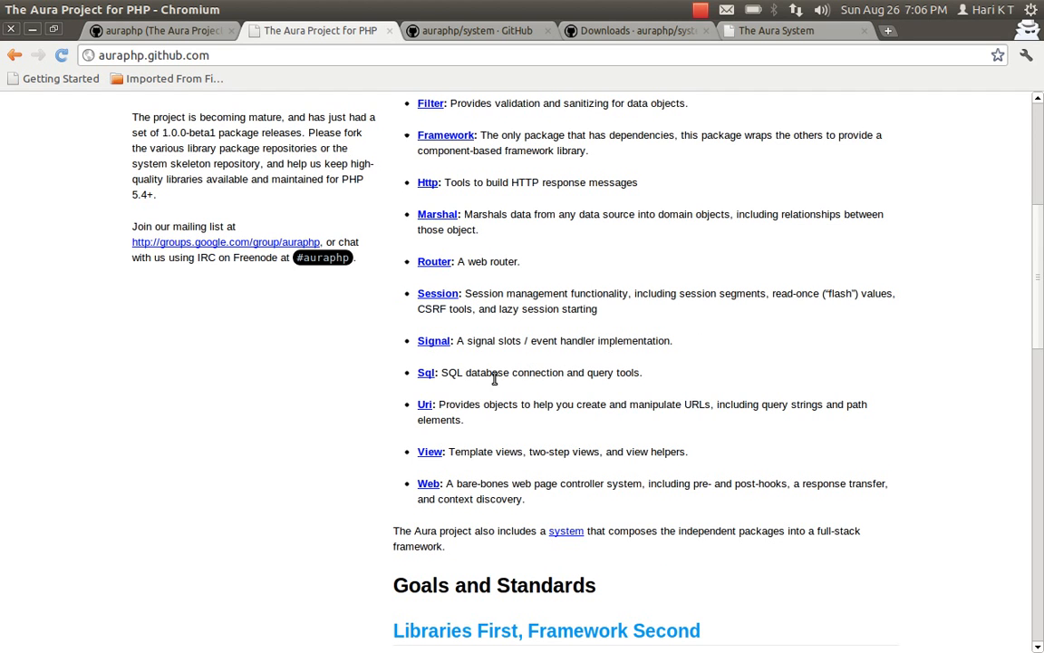
pyautogui.moveTo(489, 377)
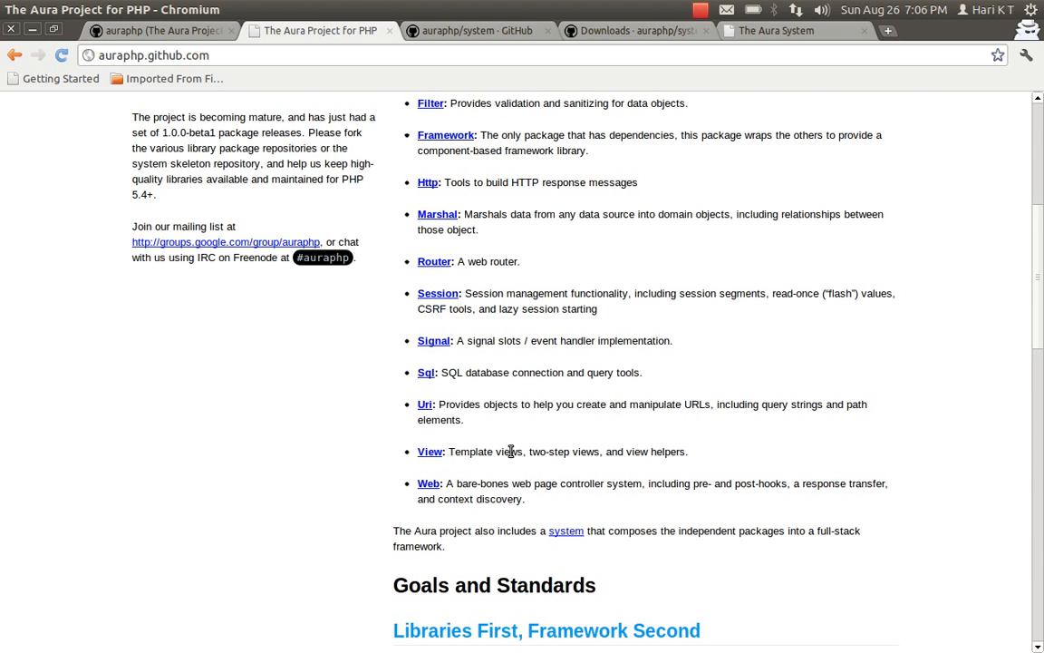
pyautogui.scroll(-3)
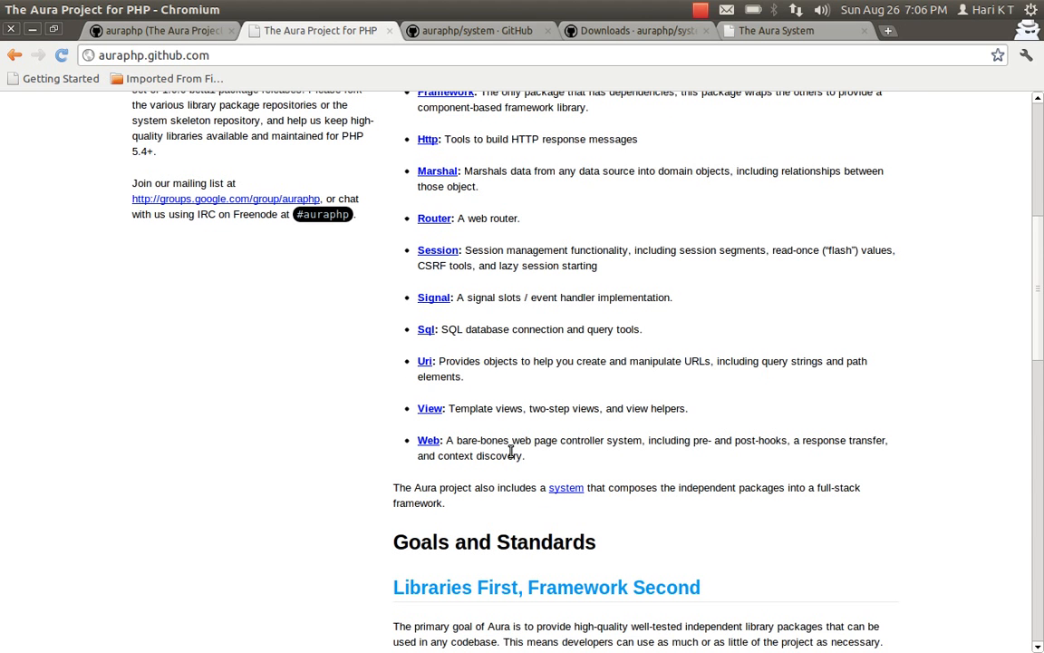
pyautogui.moveTo(541, 460)
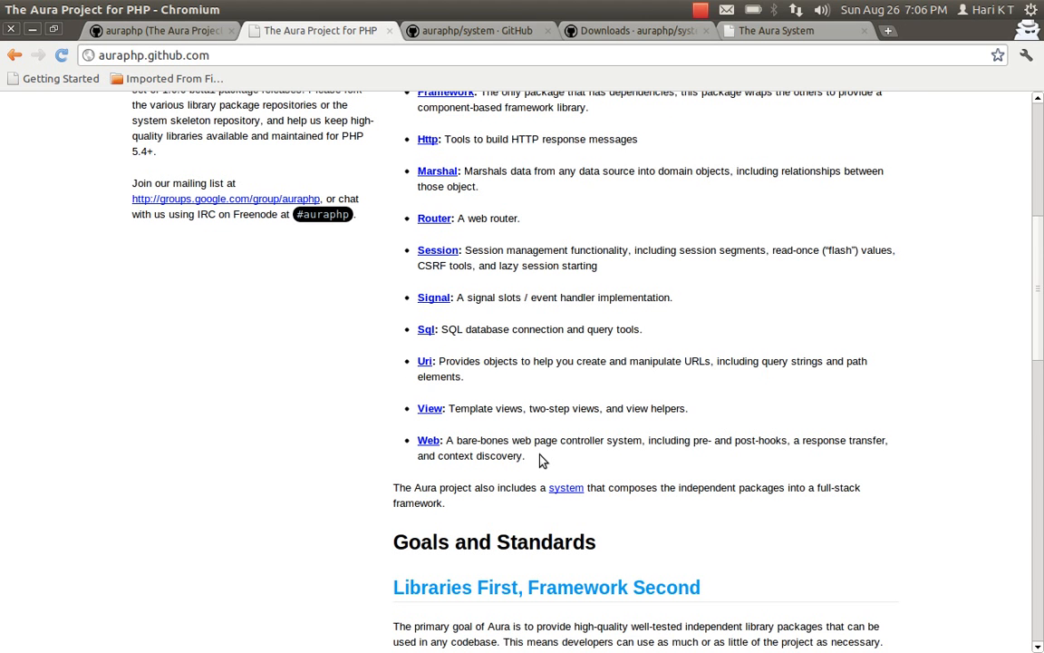
pyautogui.scroll(-3)
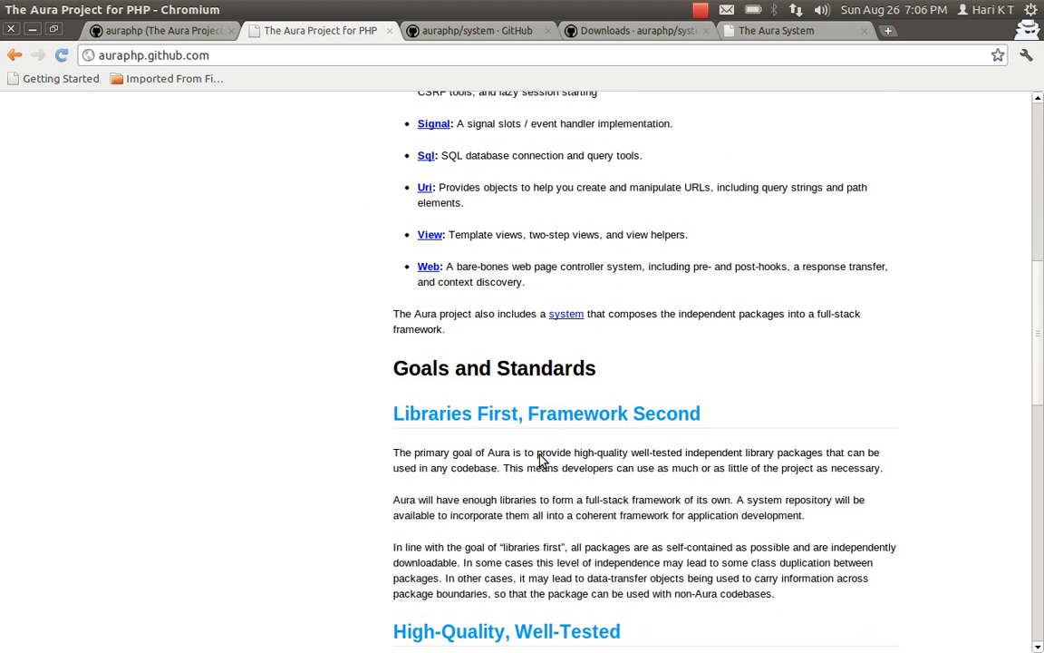
pyautogui.scroll(-3)
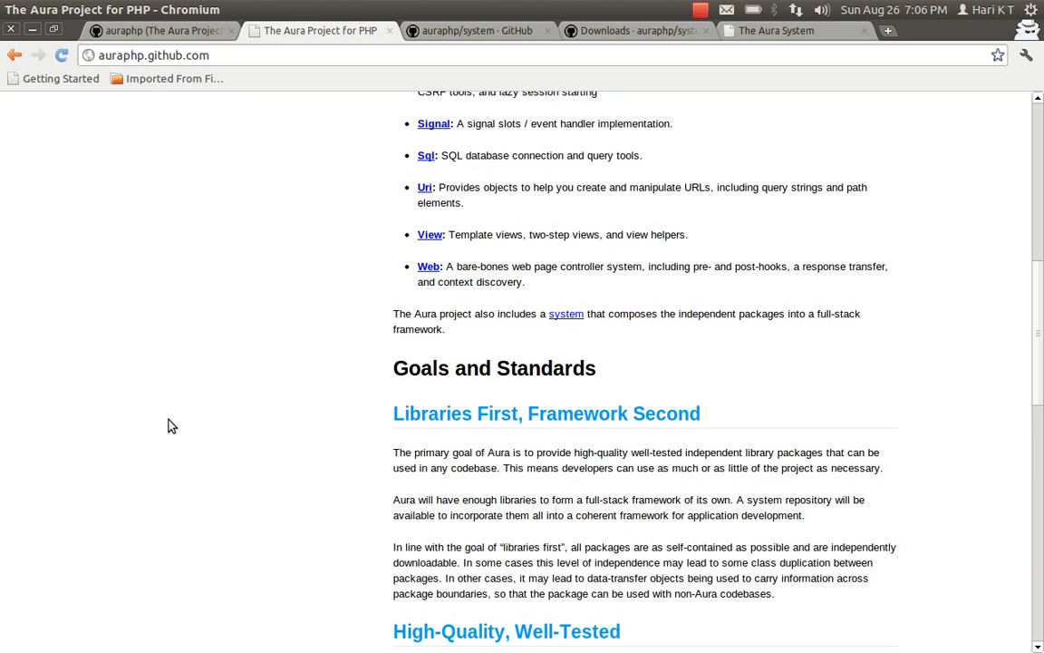
pyautogui.moveTo(308, 399)
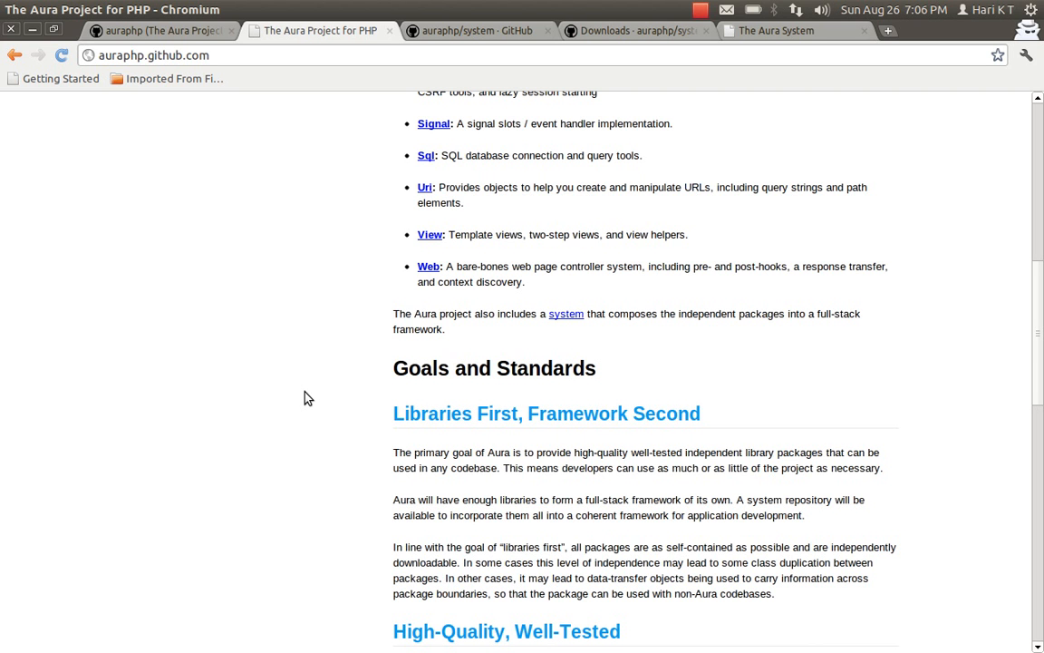
pyautogui.moveTo(339, 322)
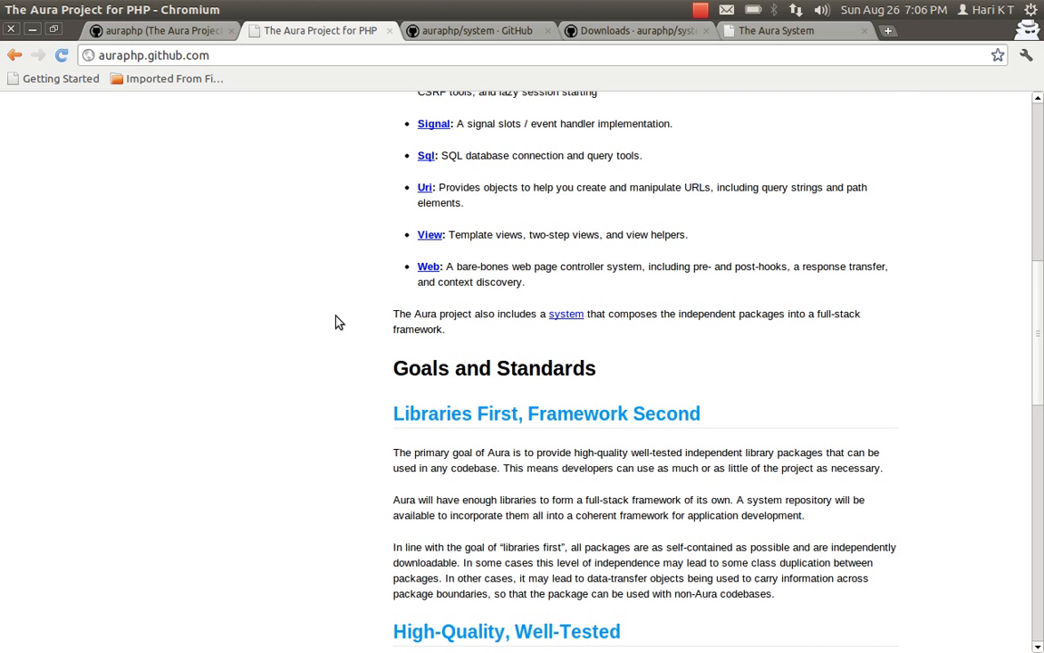
pyautogui.scroll(3)
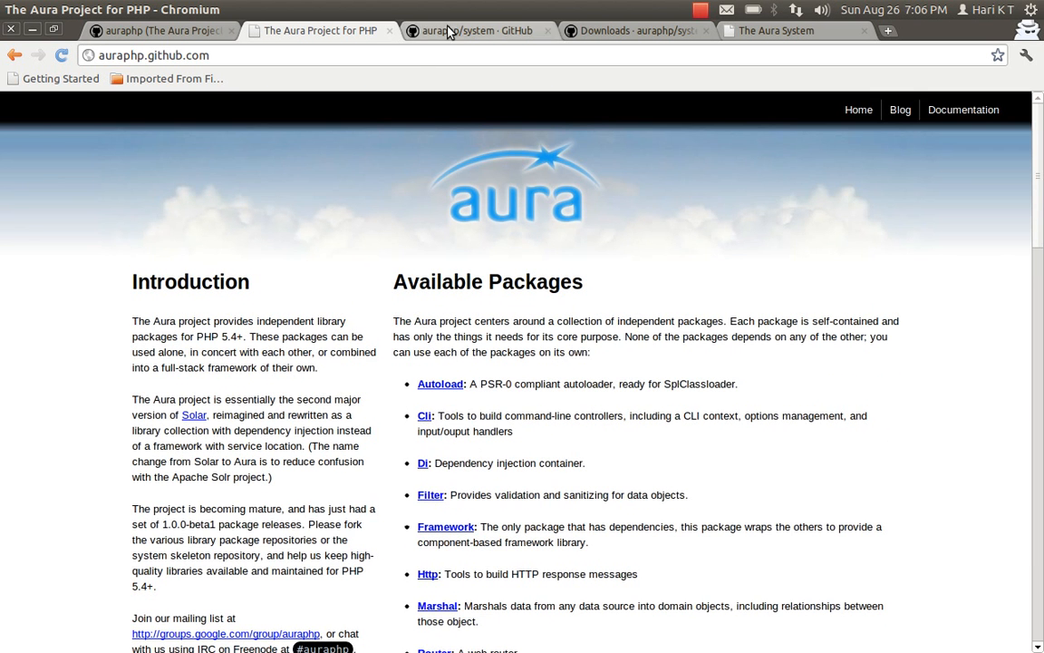
# Step: Show the auraphp/system repository's downloads page listing the 1.0.0-beta3 and beta2 packages
pyautogui.click(476, 30)
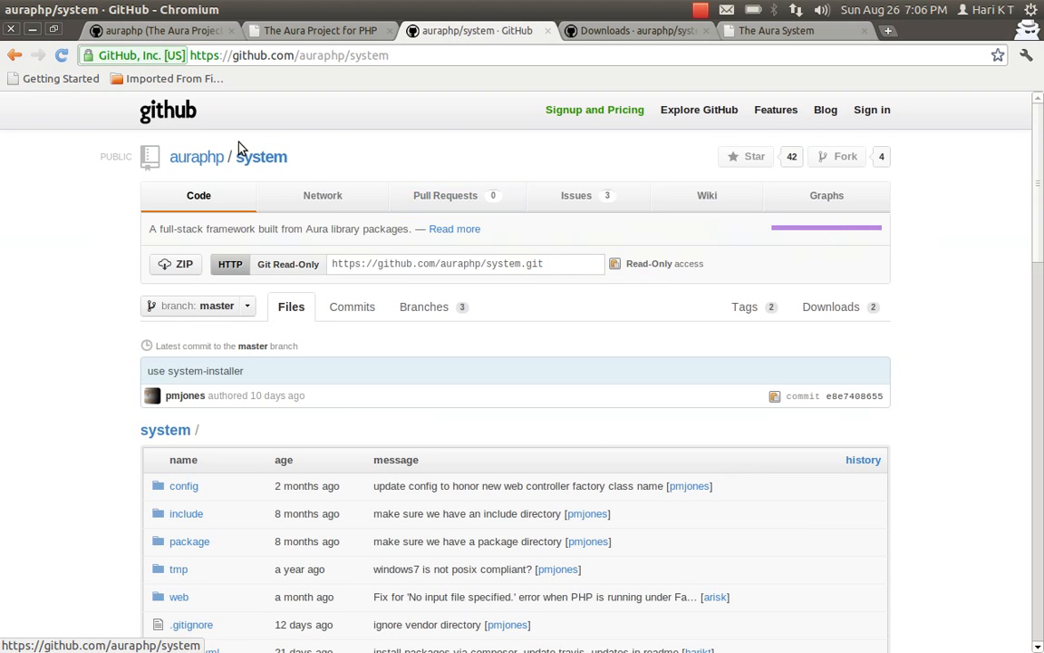
pyautogui.moveTo(329, 73)
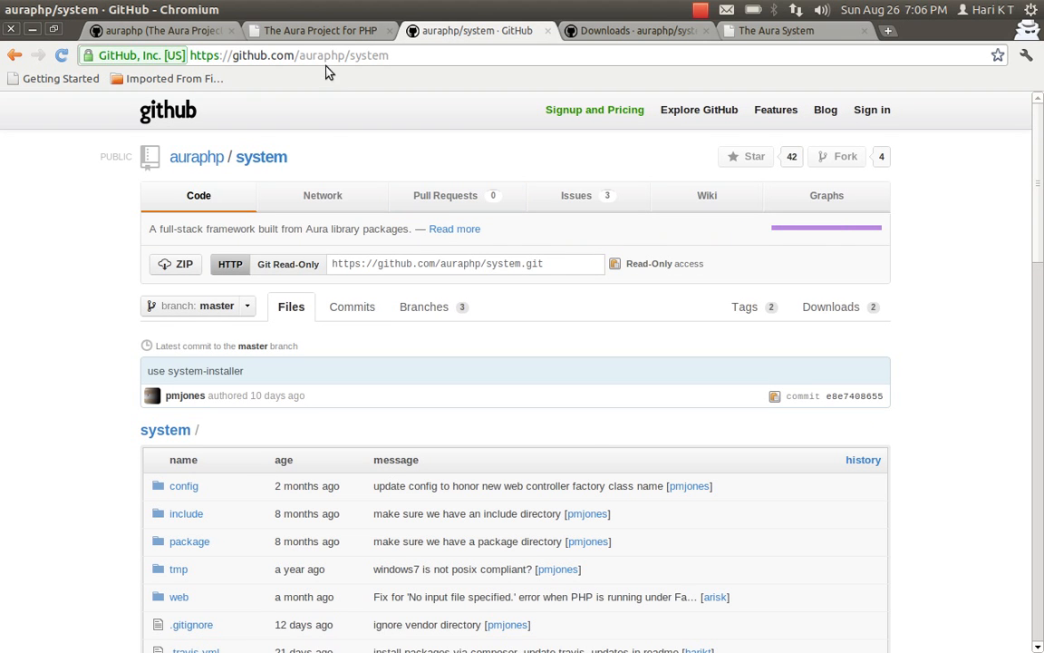
pyautogui.moveTo(419, 135)
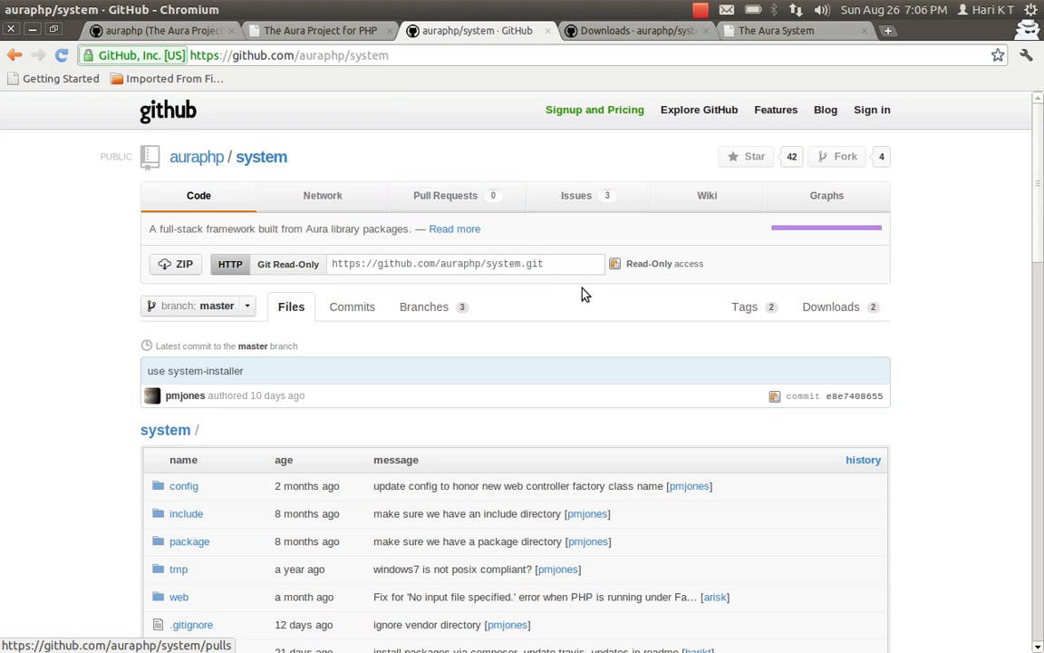
pyautogui.moveTo(831, 306)
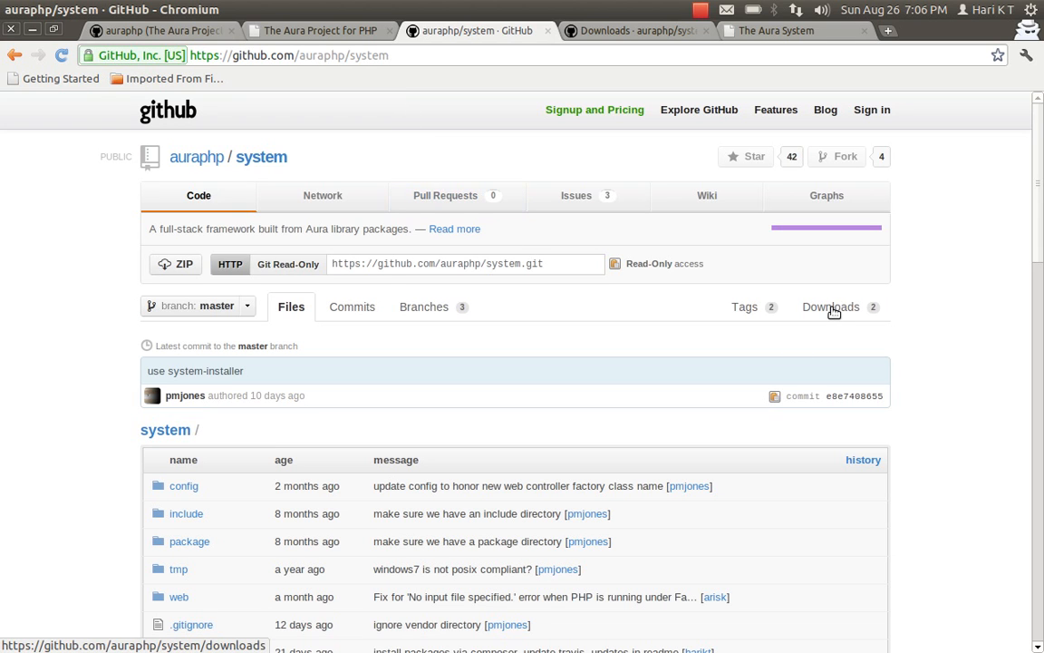
pyautogui.click(831, 307)
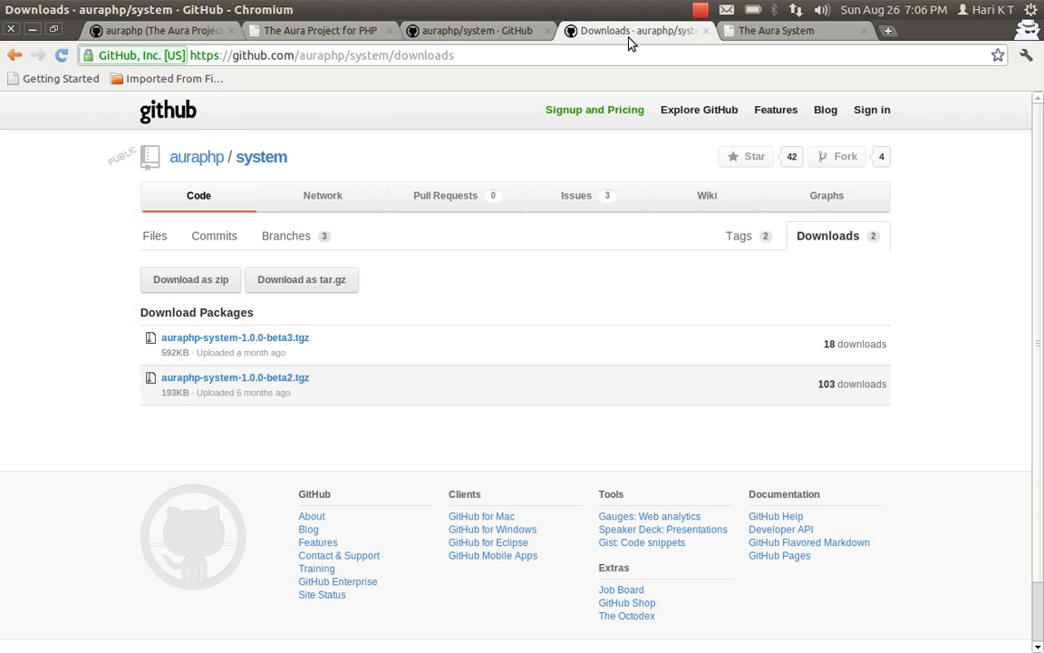
pyautogui.moveTo(233, 377)
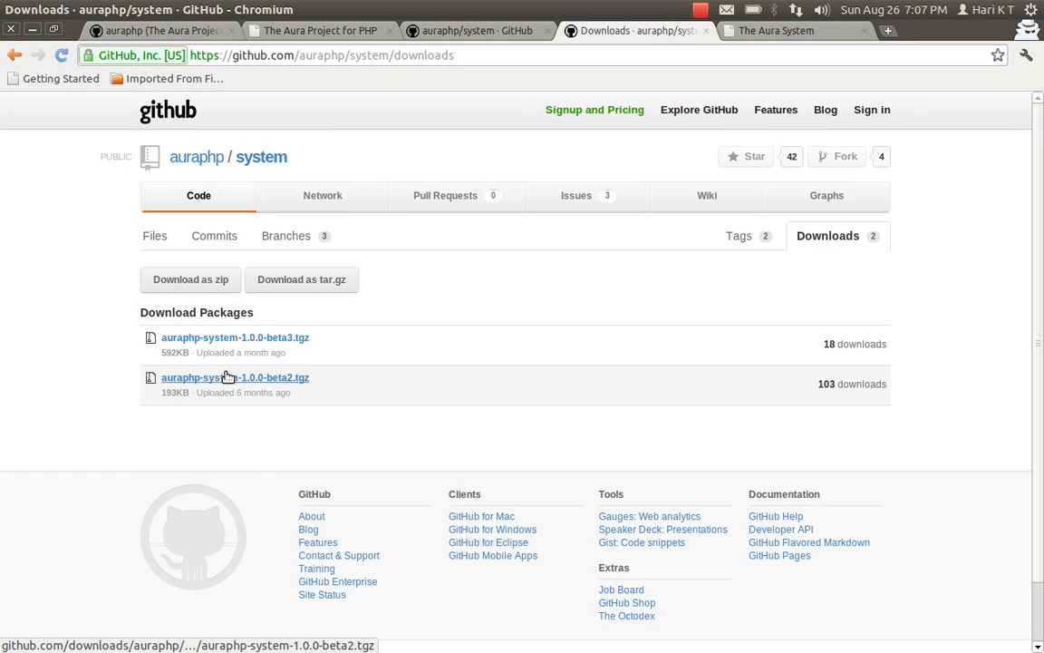
pyautogui.moveTo(314, 344)
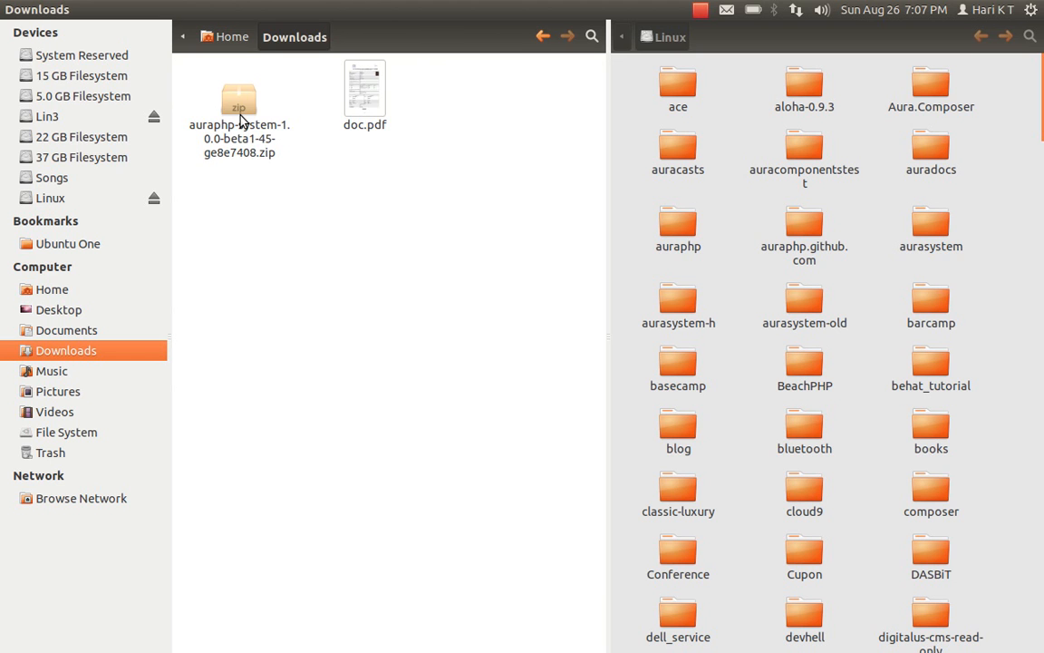
# Step: Extract the downloaded auraphp/system zip and select the auraphp-system-e8e7408 folder
pyautogui.rightClick(238, 100)
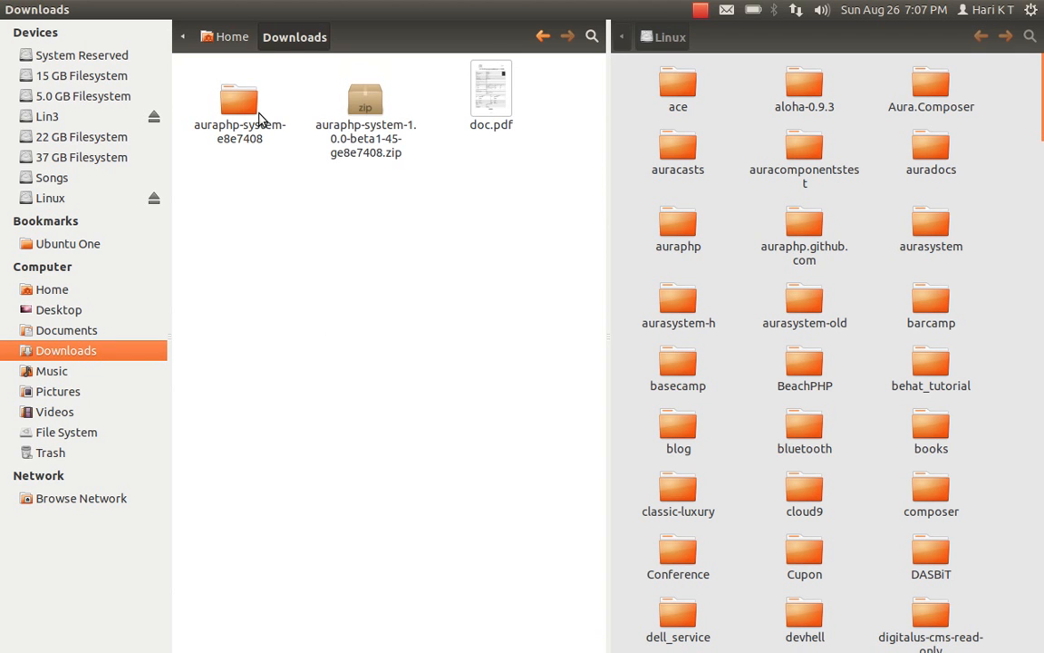
pyautogui.click(239, 104)
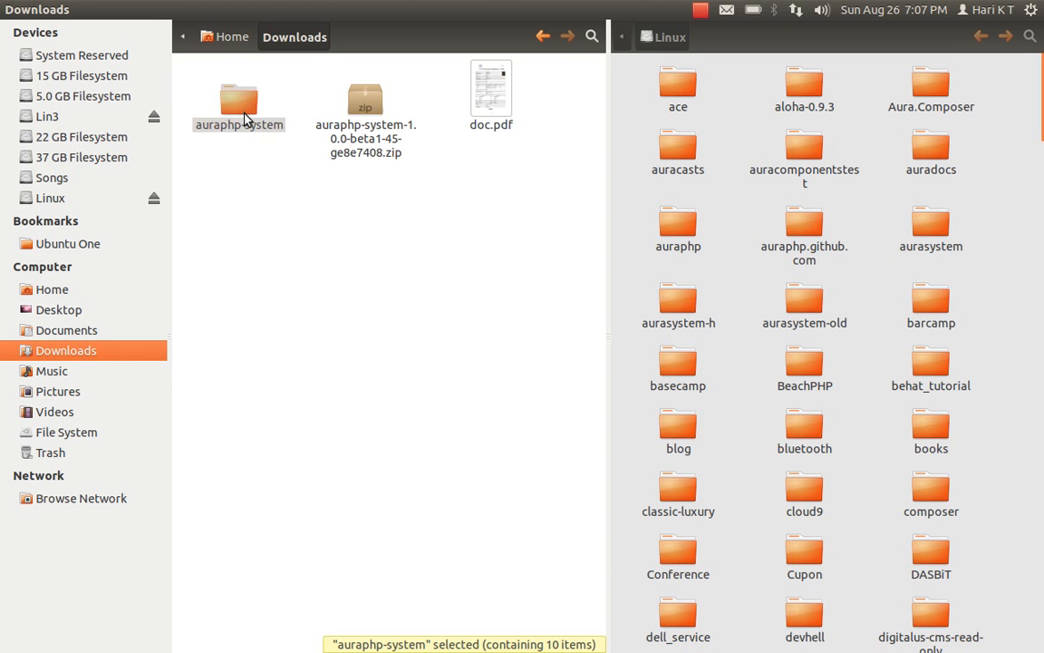
pyautogui.moveTo(327, 151)
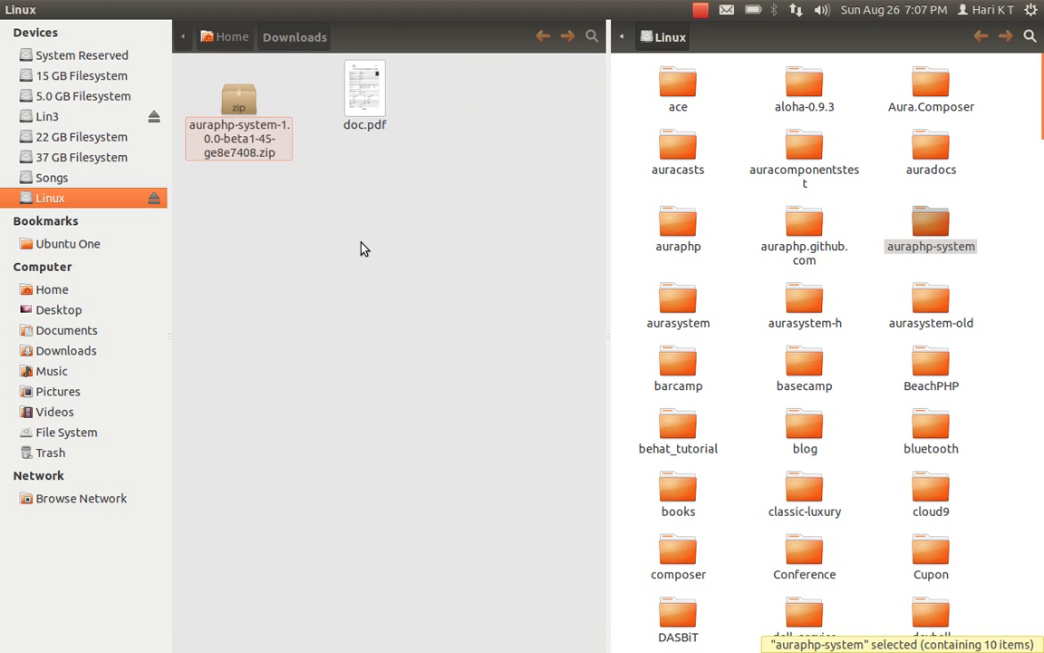
pyautogui.moveTo(23, 335)
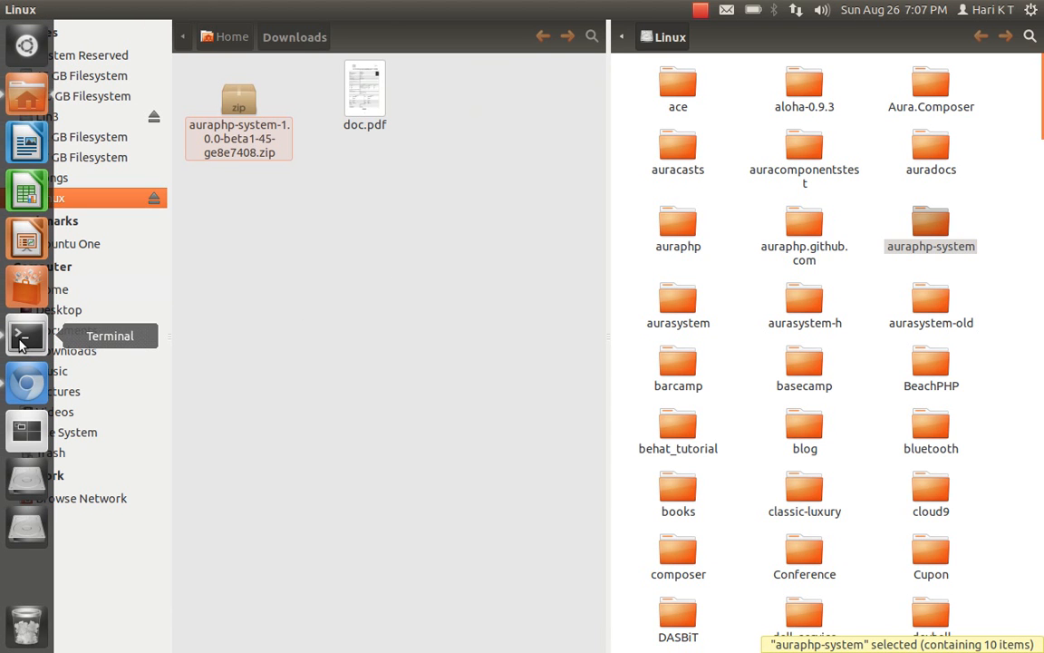
# Step: In a terminal, display the auraphp-system tree (six directories, thirteen files) and run php update.php
pyautogui.click(26, 335)
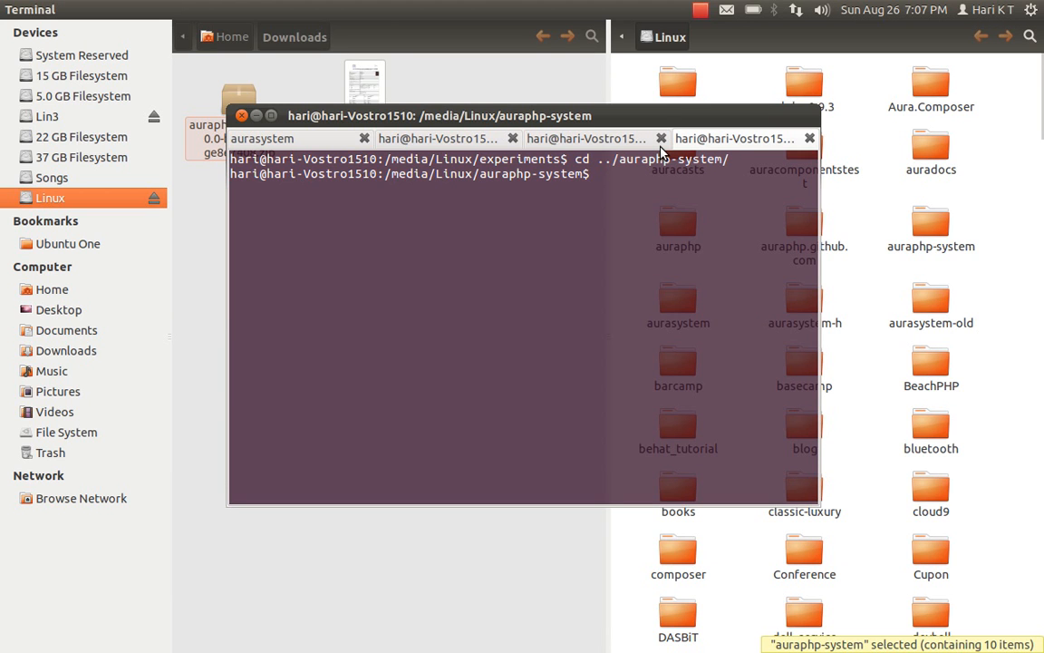
pyautogui.write('tree')
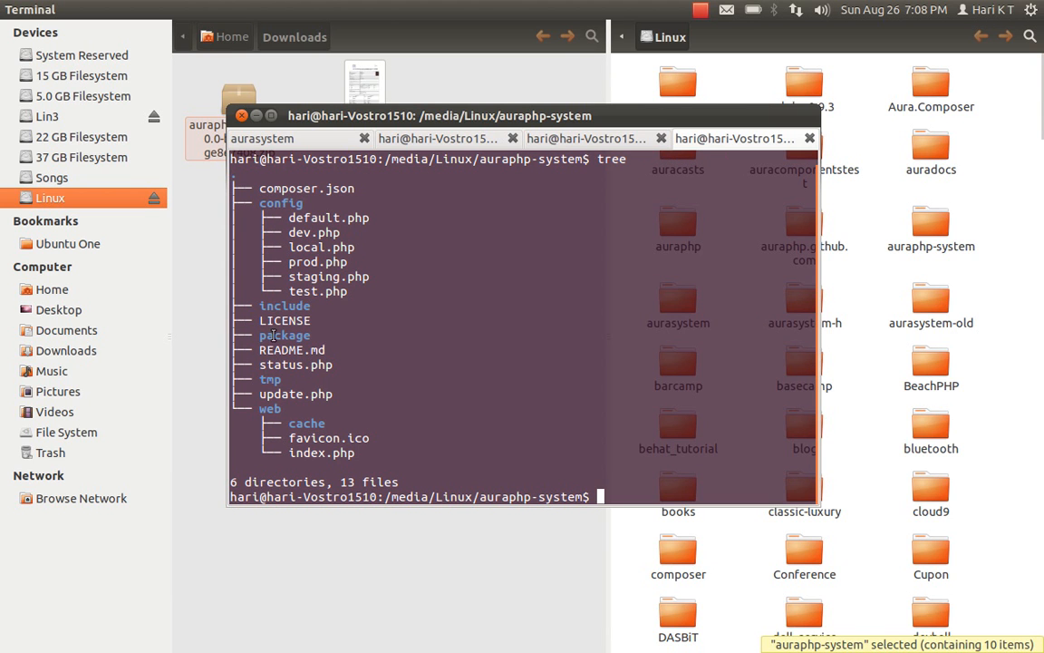
pyautogui.moveTo(304, 335)
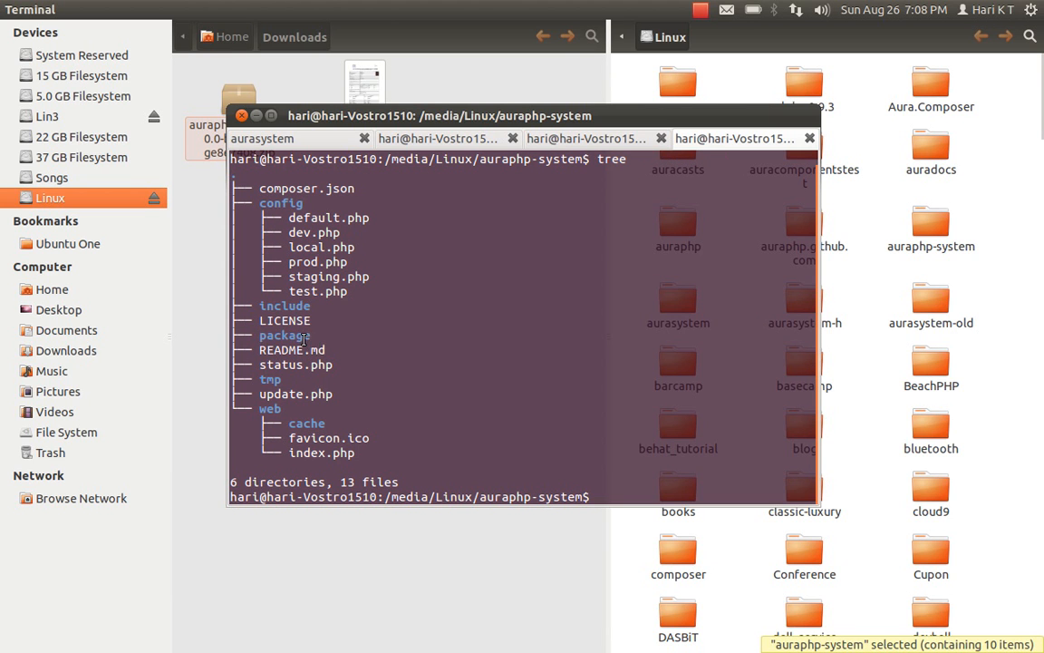
pyautogui.doubleClick(285, 334)
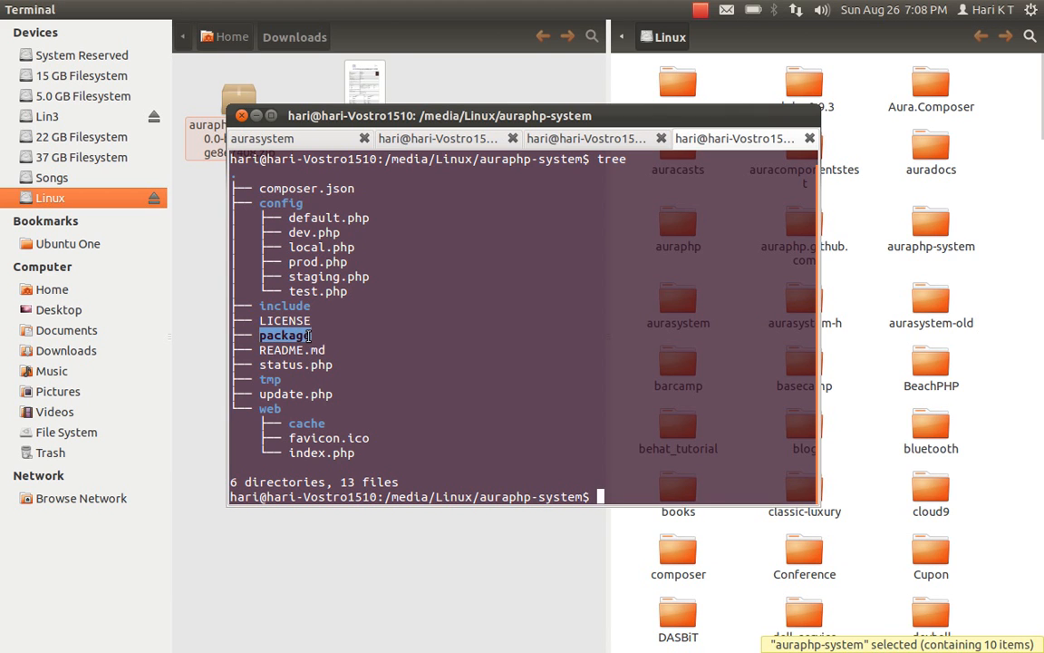
pyautogui.moveTo(357, 342)
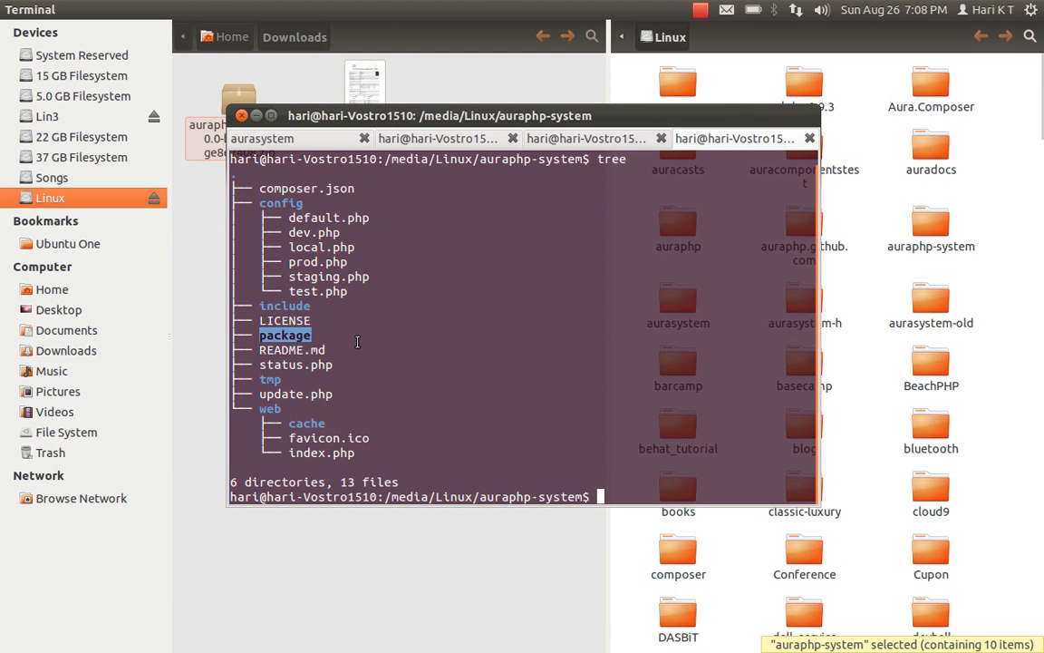
pyautogui.moveTo(379, 340)
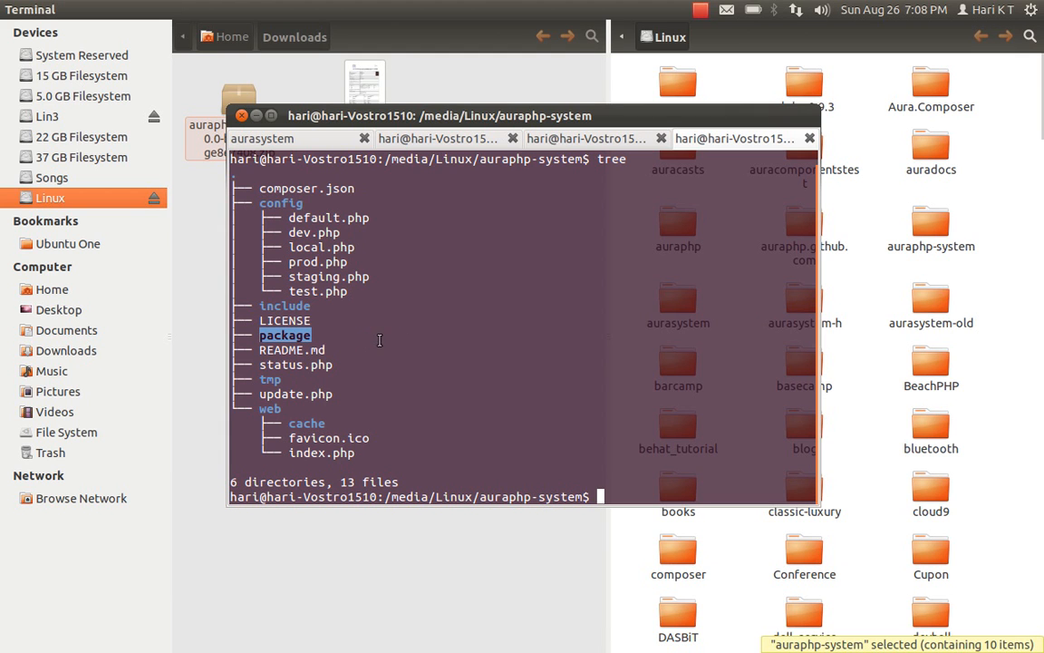
pyautogui.moveTo(404, 345)
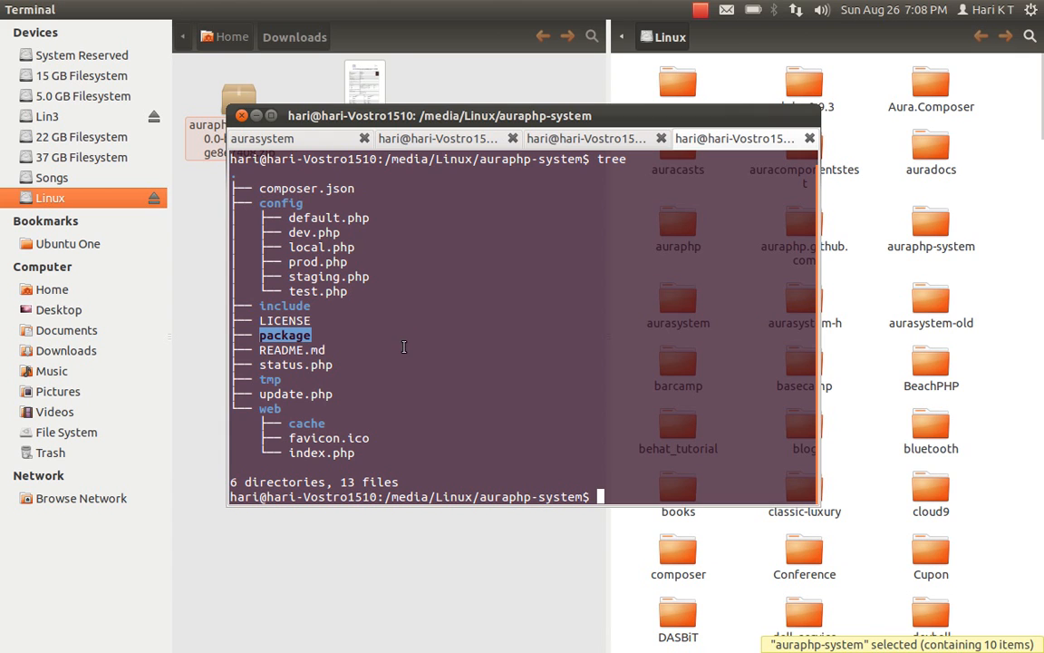
pyautogui.moveTo(396, 357)
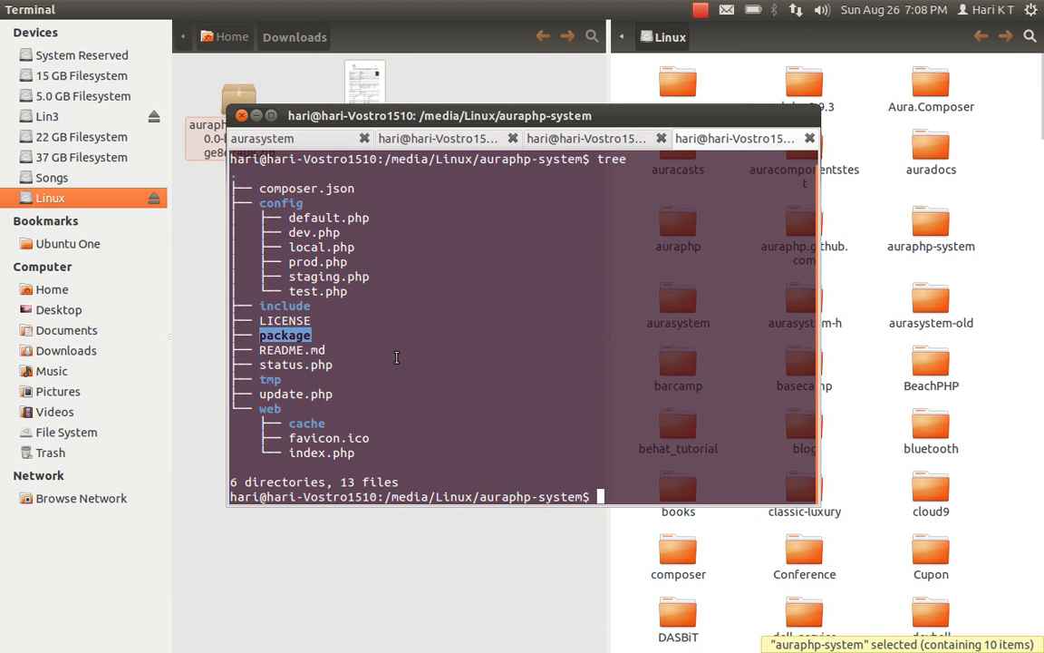
pyautogui.write('php update.php')
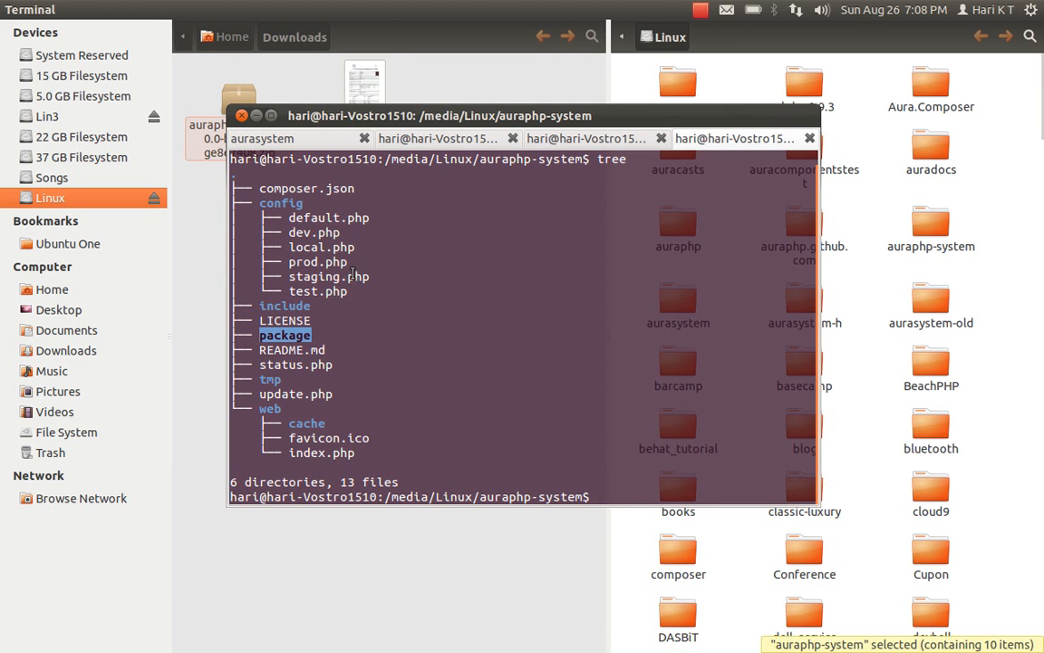
pyautogui.moveTo(381, 351)
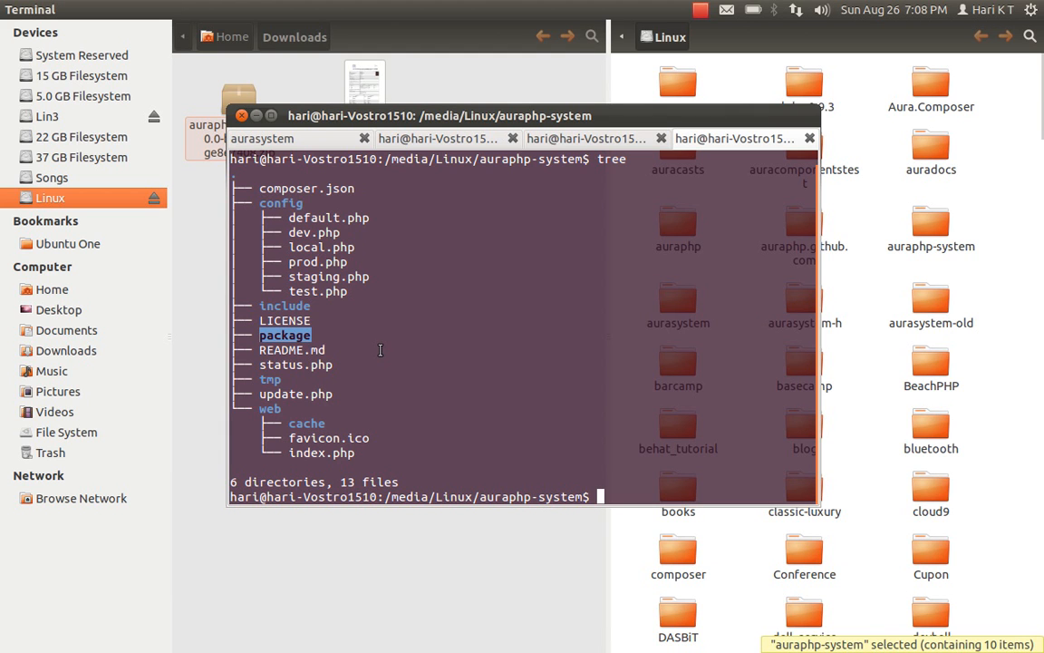
# Step: Print composer.json with cat and highlight the dev-develop aura/web requirement
pyautogui.write('cat')
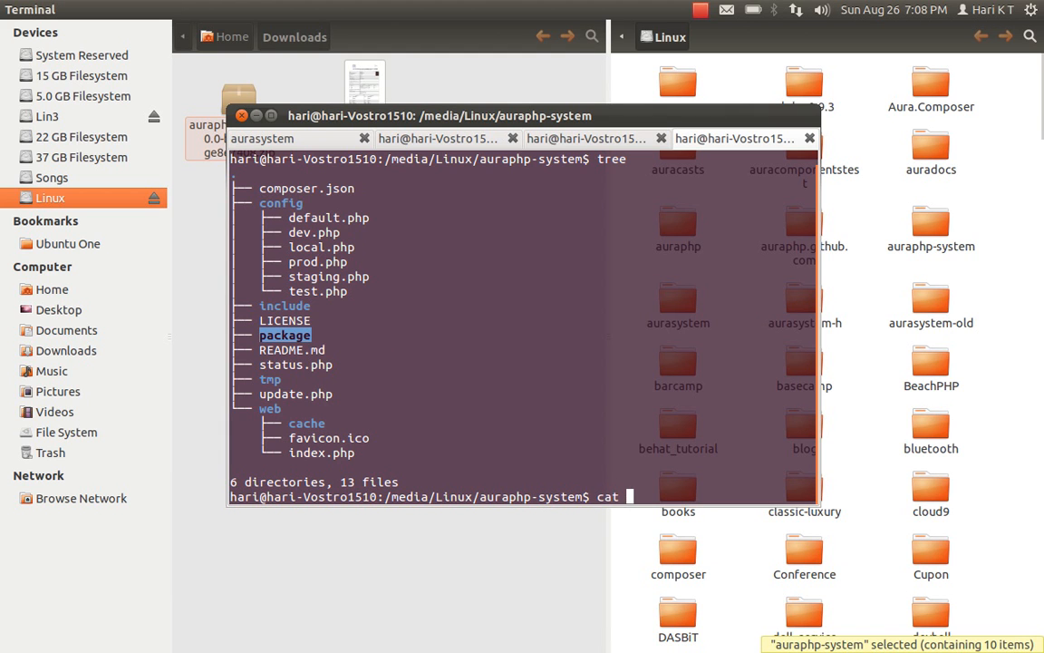
pyautogui.write('composer.json')
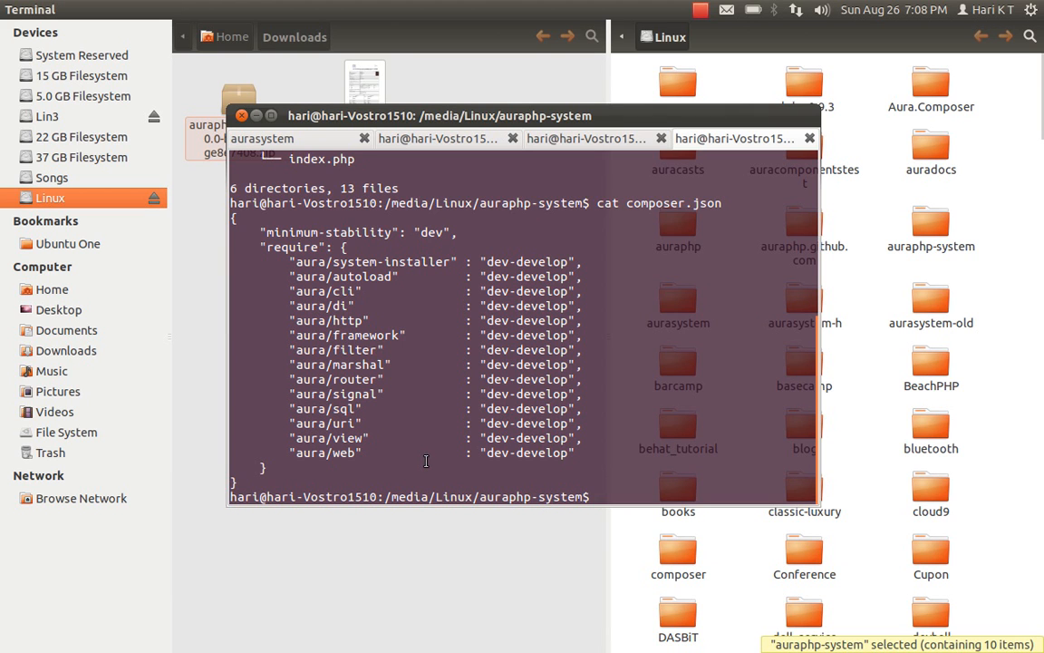
pyautogui.moveTo(292, 258)
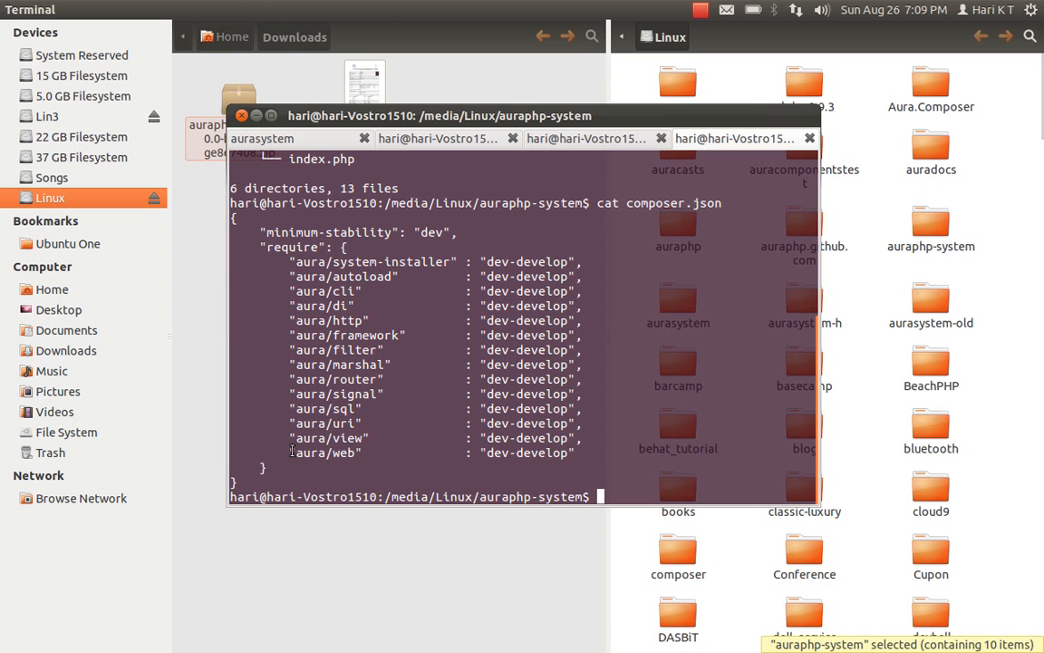
pyautogui.doubleClick(325, 452)
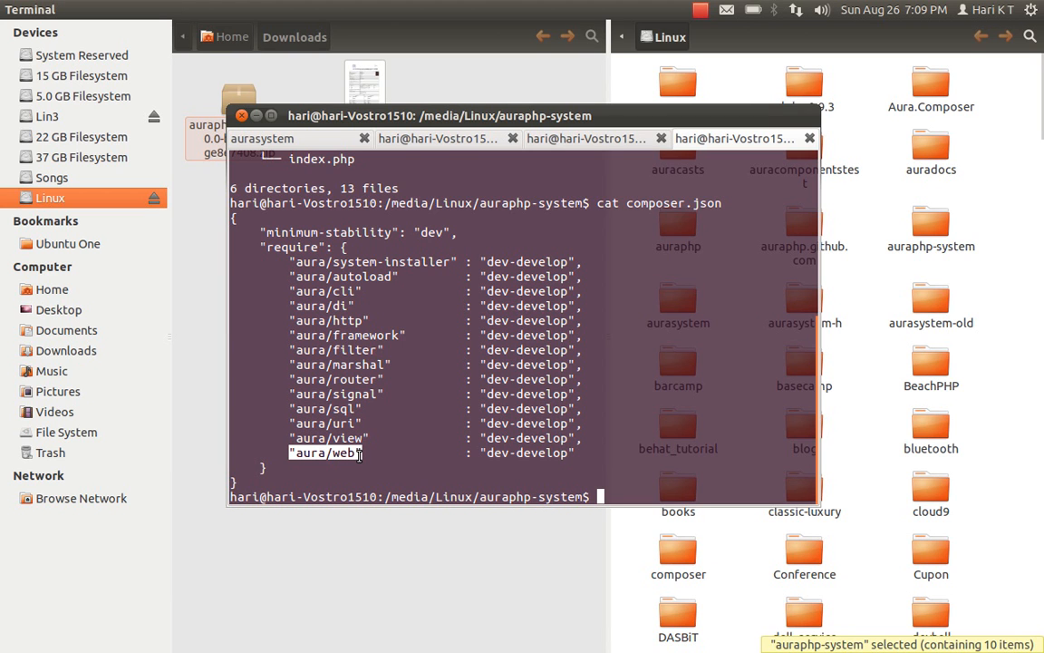
pyautogui.moveTo(420, 441)
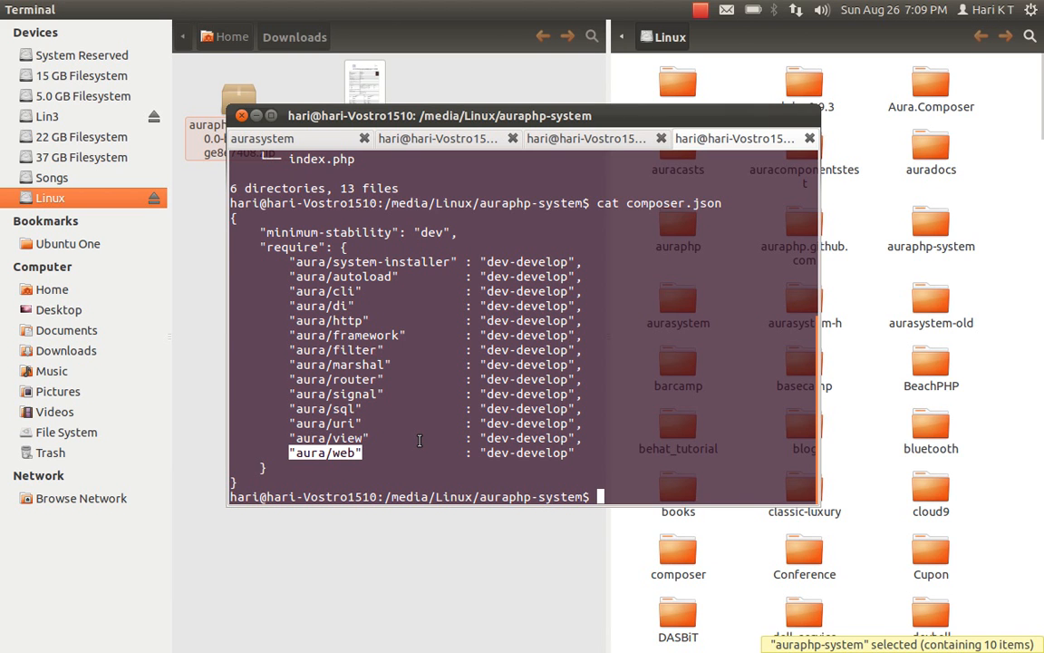
pyautogui.write('php')
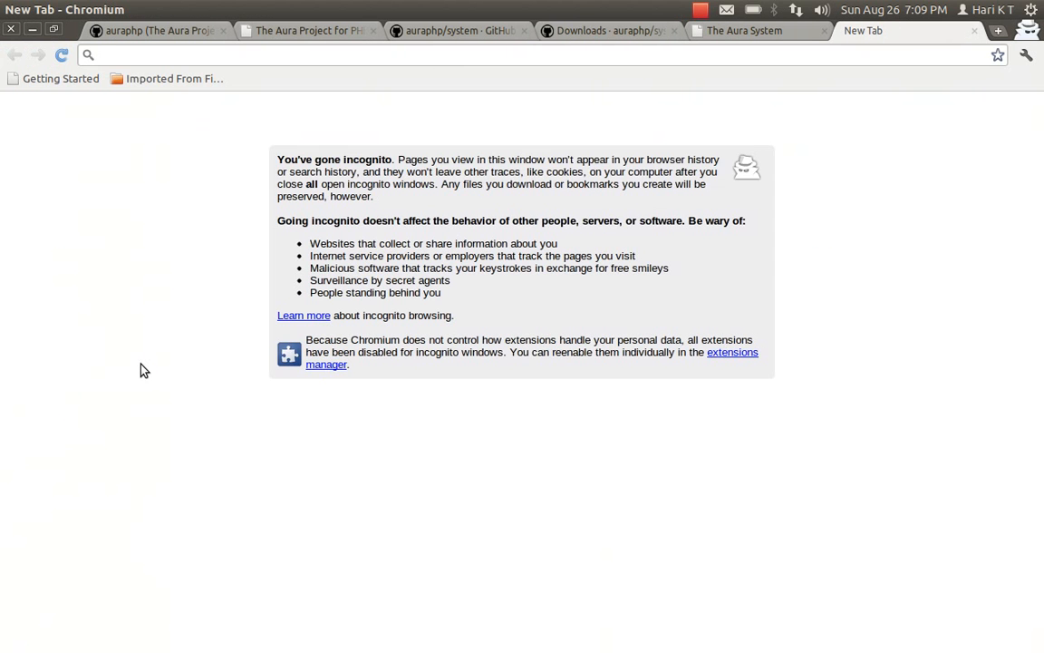
# Step: Go to getcomposer.org and show its Download Composer page
pyautogui.write('getcomposer.org')
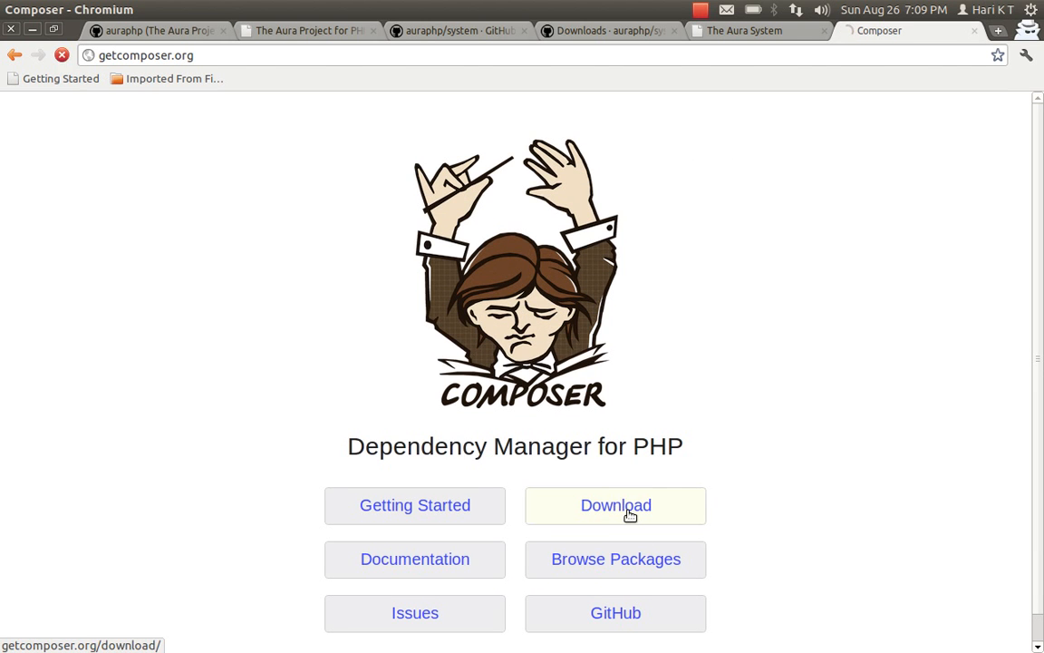
pyautogui.click(615, 505)
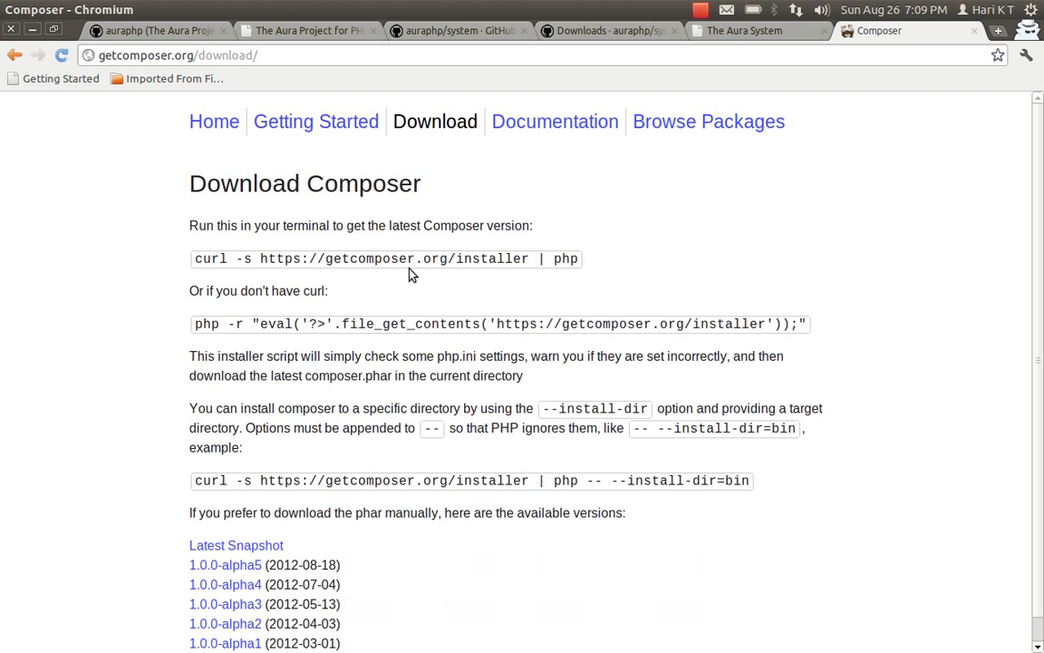
pyautogui.moveTo(608, 279)
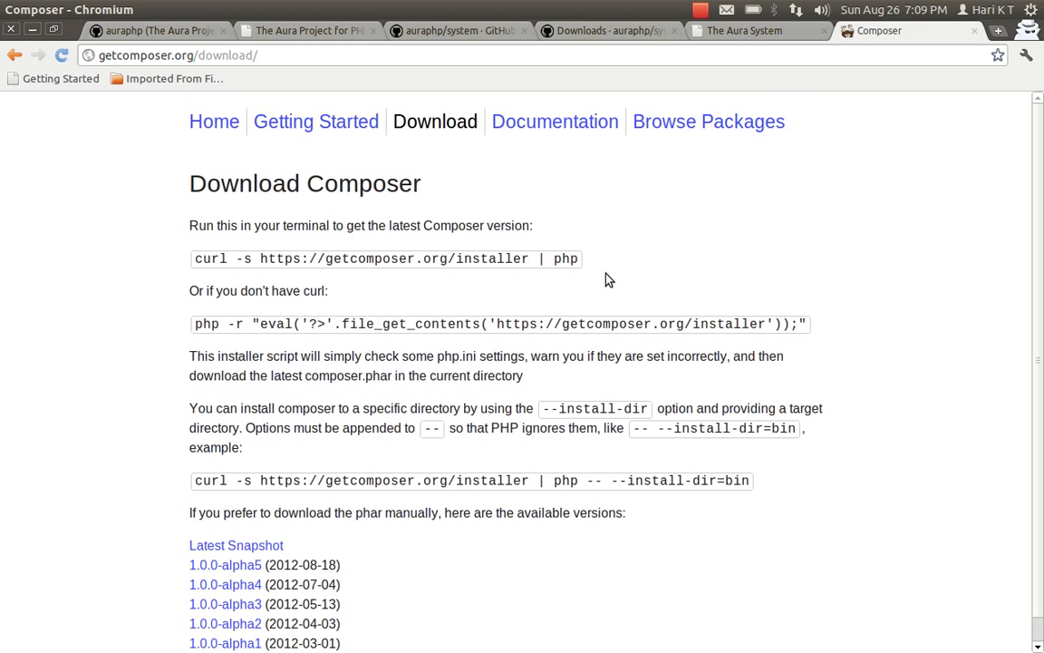
pyautogui.moveTo(803, 494)
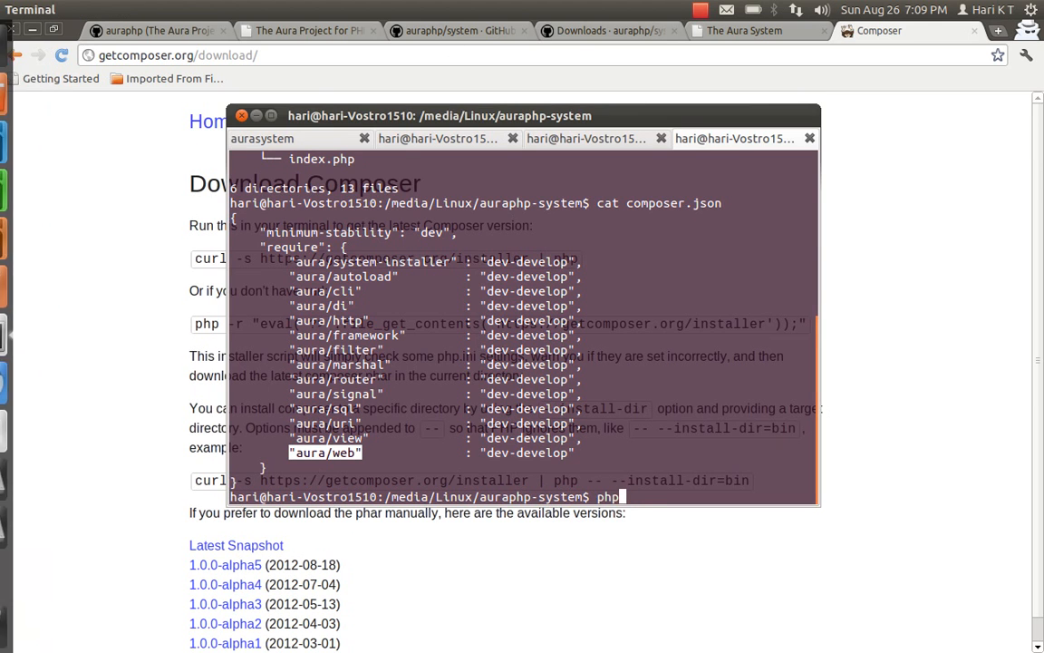
# Step: Show the auraphp/system 'via composer' install steps ending with php composer.phar update
pyautogui.write('wget')
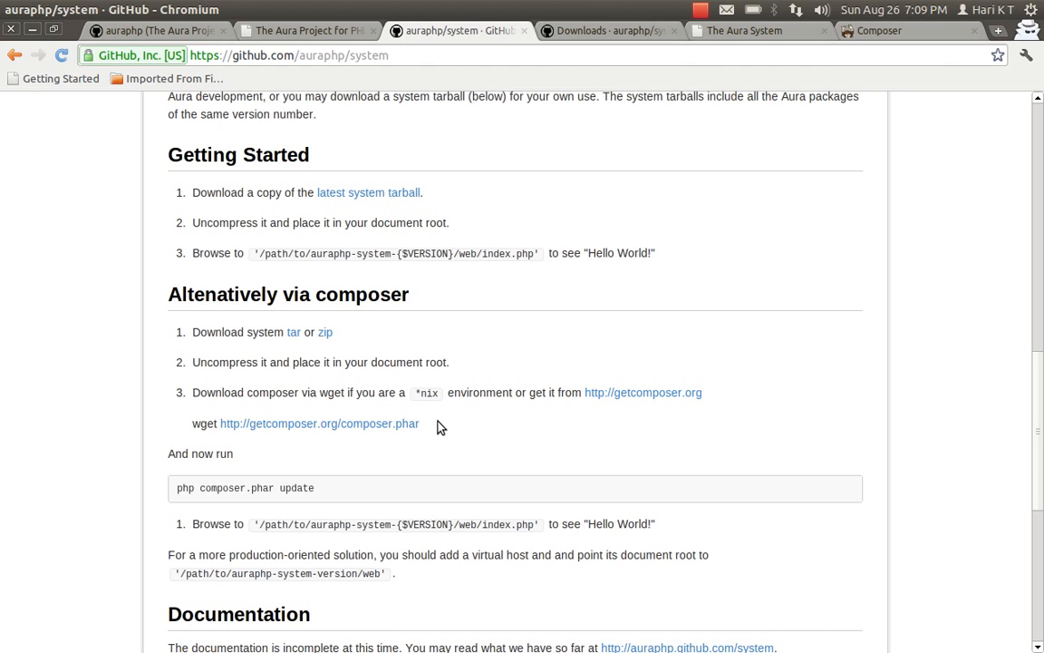
pyautogui.moveTo(4, 396)
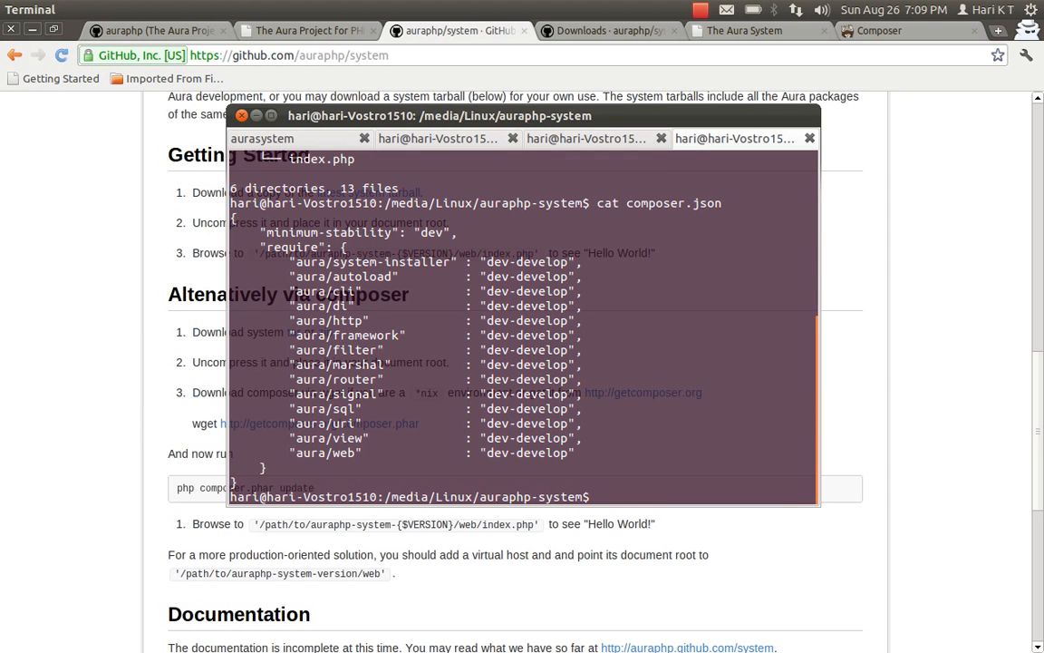
# Step: Run php ../composer/composer.phar install in the auraphp-system folder
pyautogui.write('php ../')
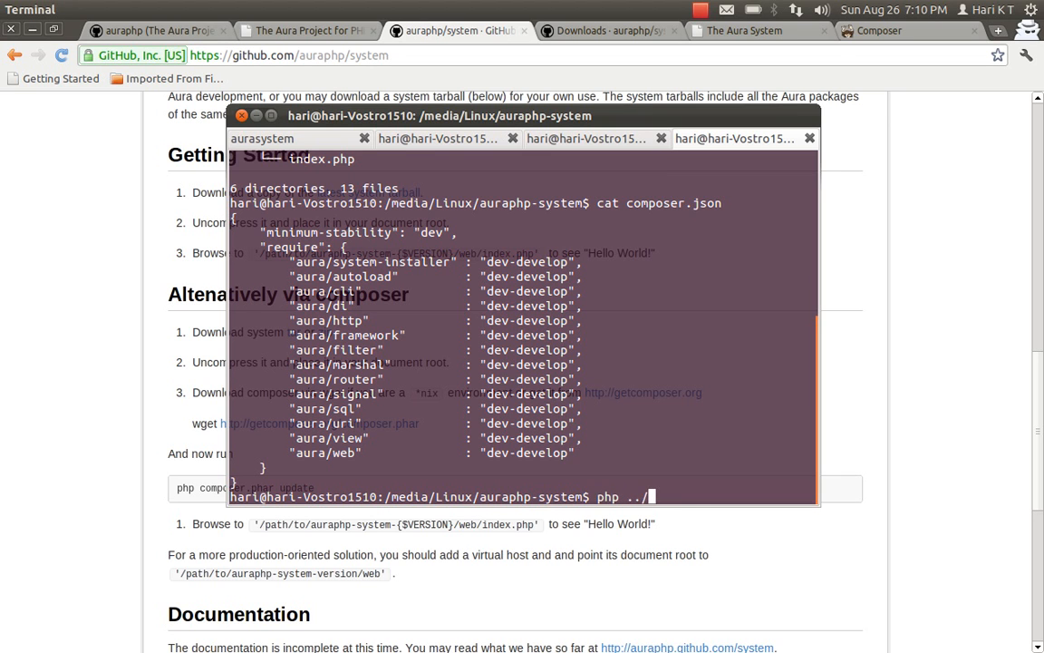
pyautogui.write('composer/c')
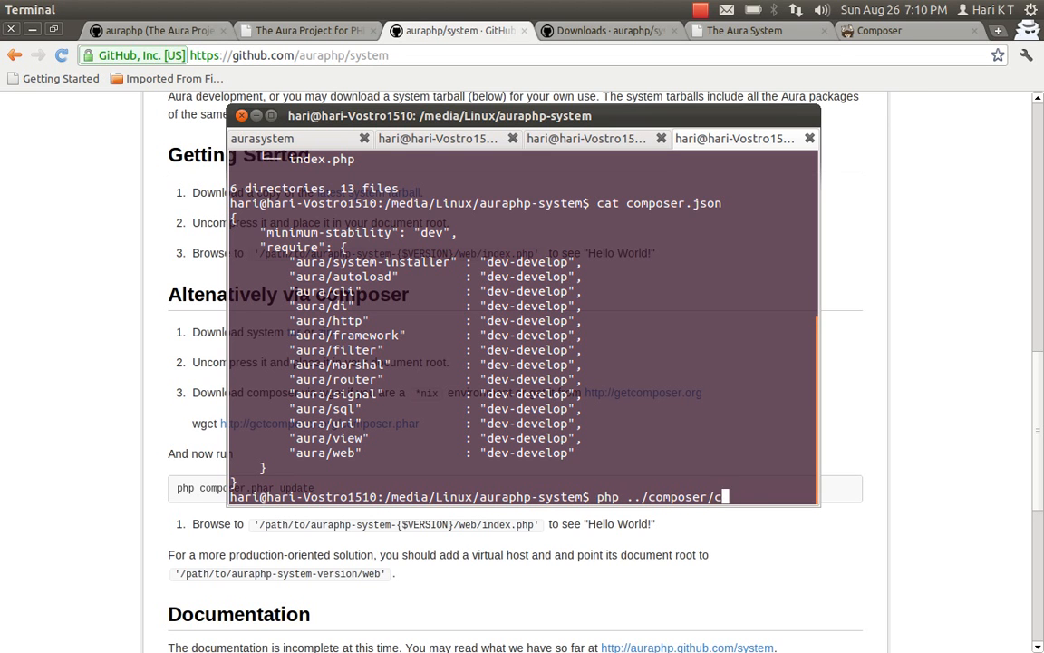
pyautogui.write('omposer.phar')
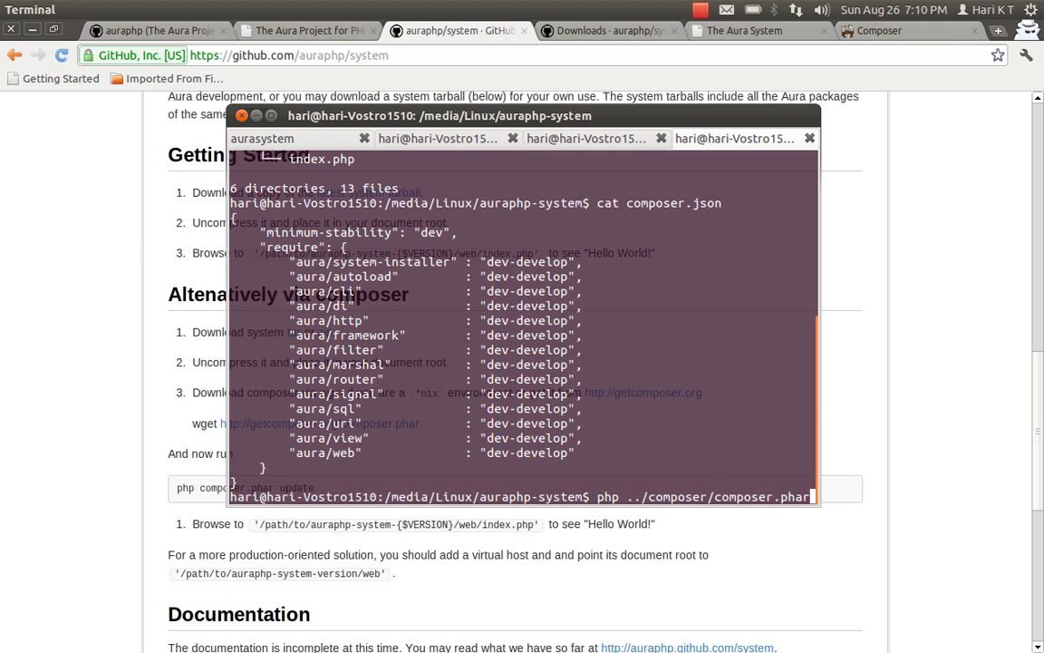
pyautogui.write('install')
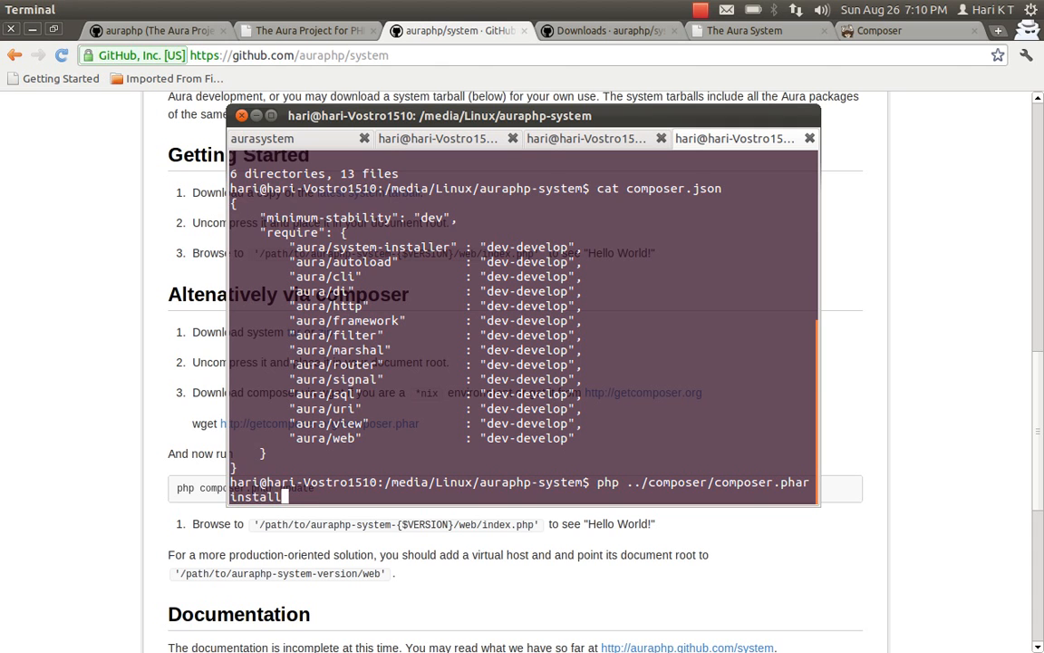
pyautogui.press('Return')
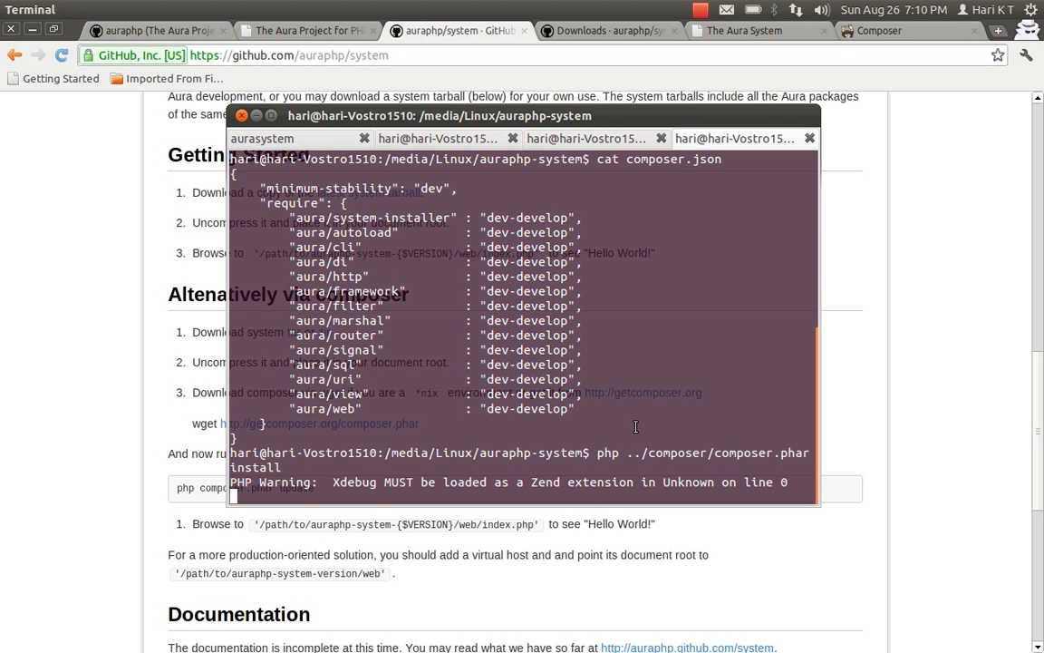
pyautogui.moveTo(696, 410)
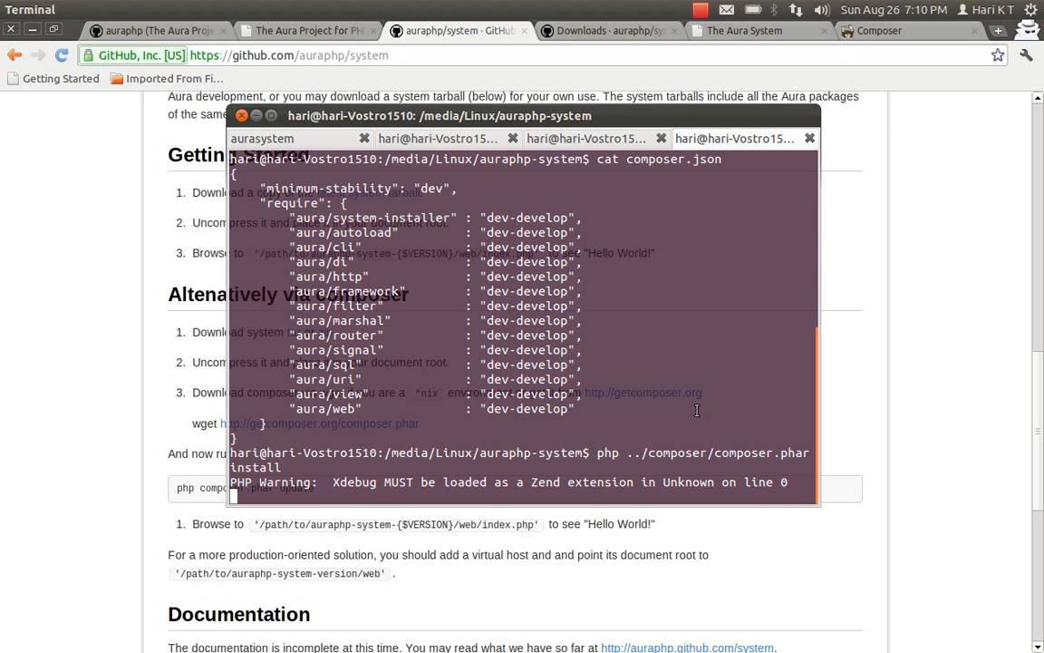
pyautogui.moveTo(603, 351)
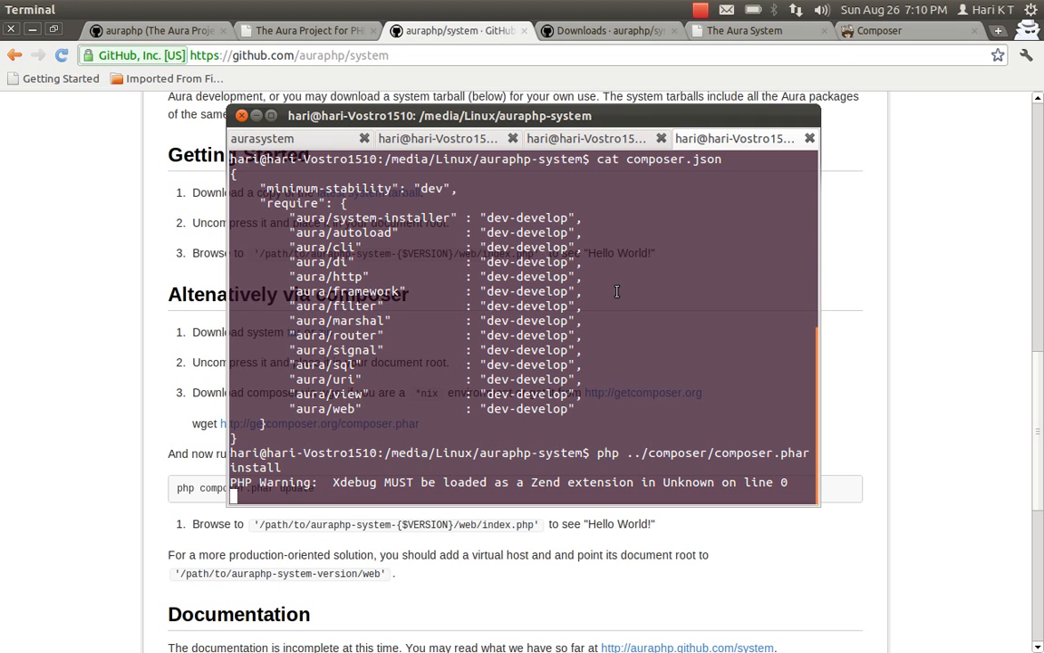
pyautogui.moveTo(623, 324)
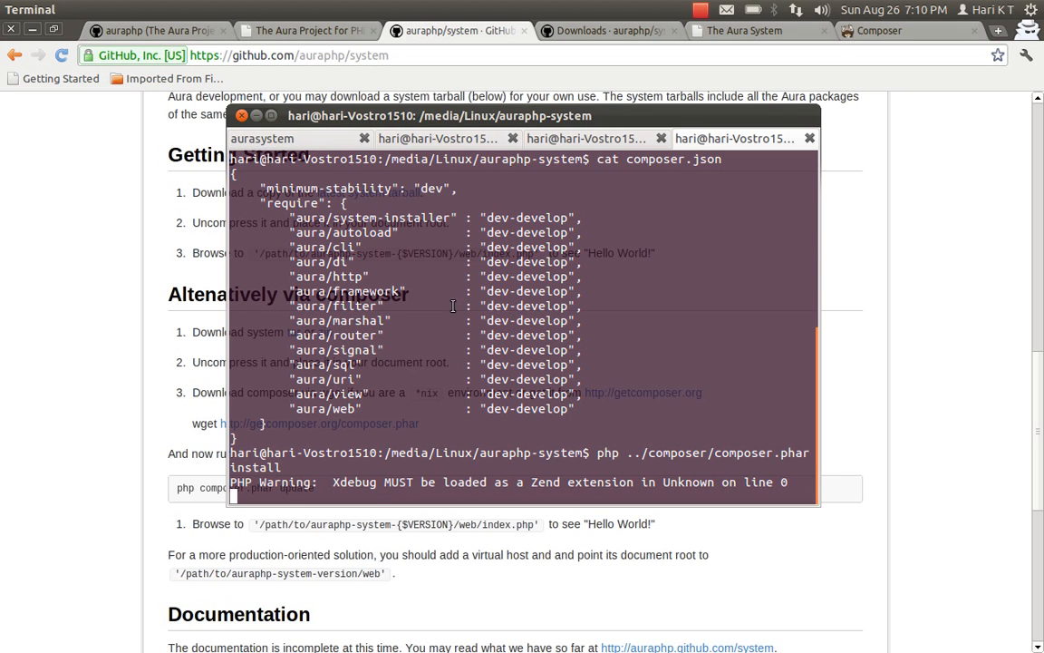
pyautogui.moveTo(526, 357)
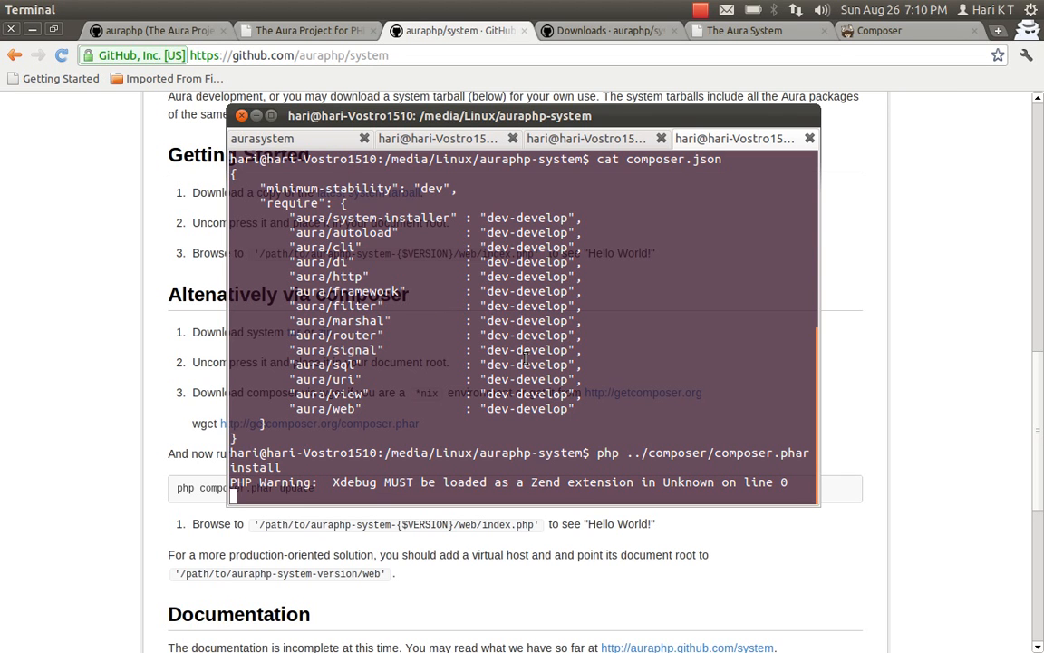
pyautogui.moveTo(523, 356)
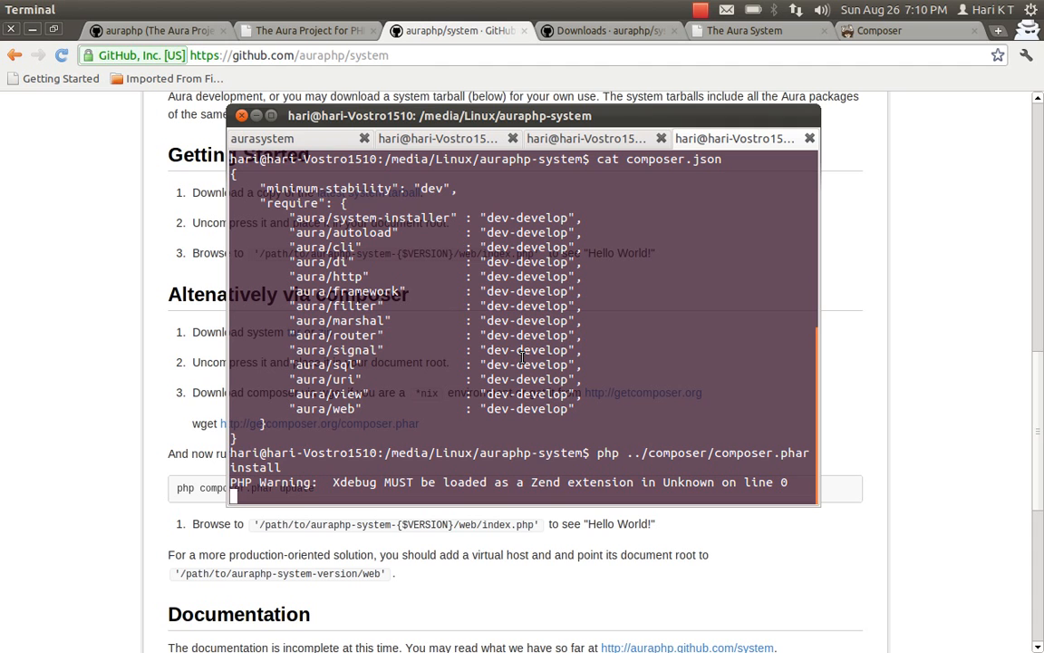
# Step: In the aurasystem shell, list package/ and dismiss the Low Disk Space warning
pyautogui.press('ctrl+c')
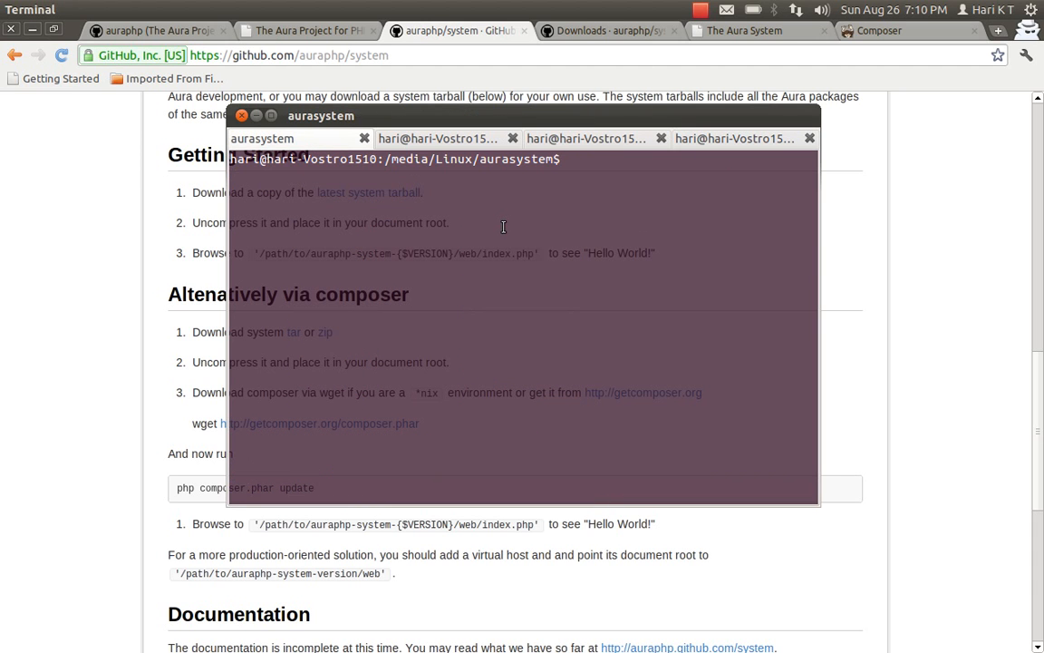
pyautogui.write('tree')
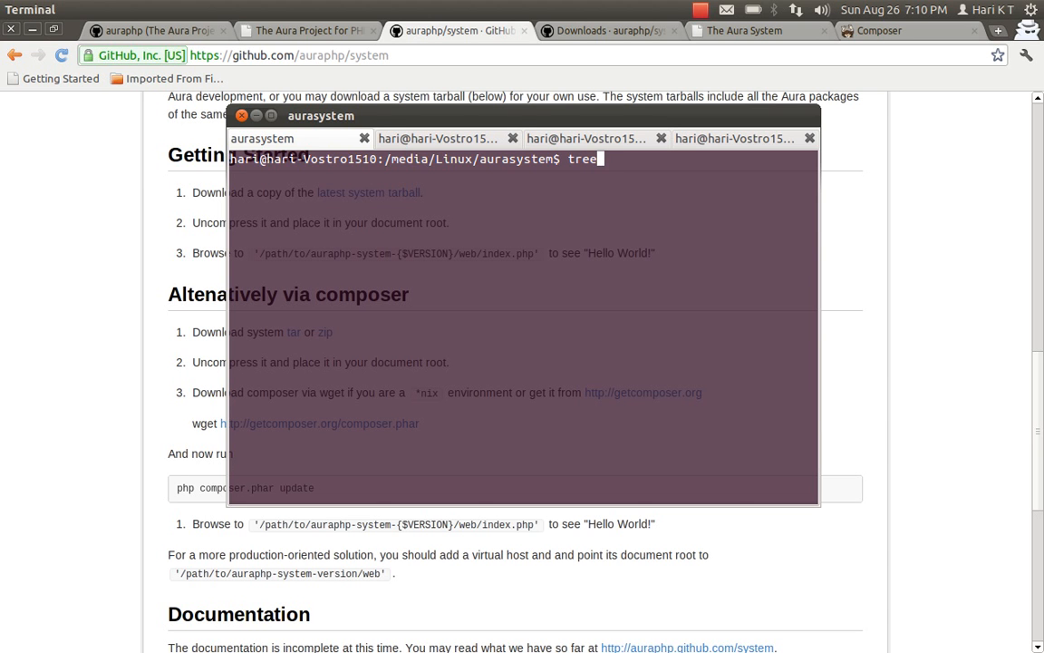
pyautogui.press('Return')
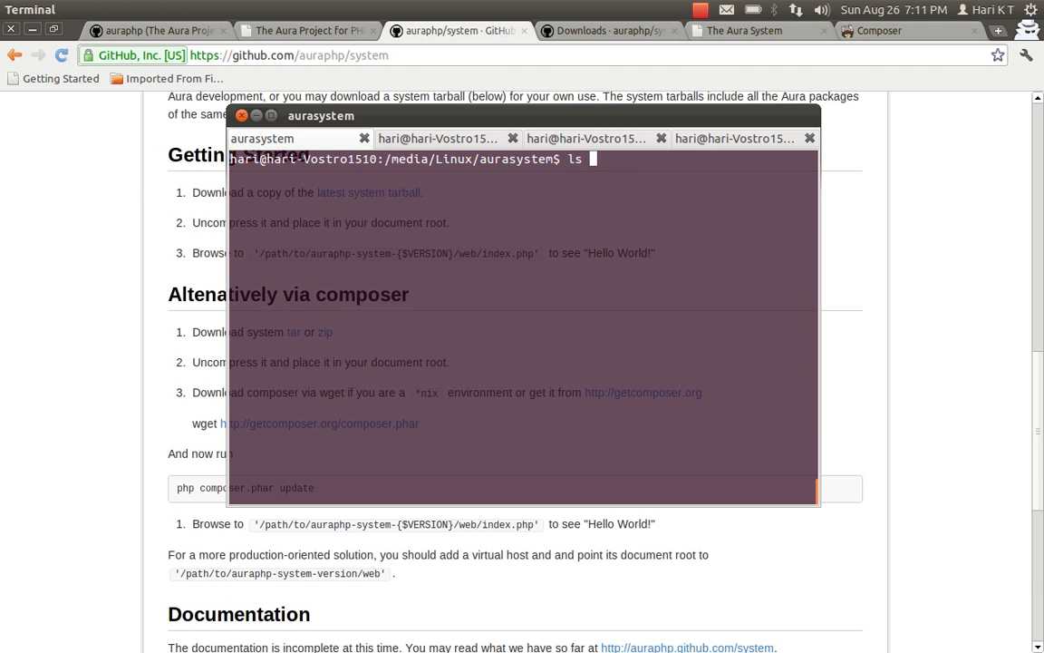
pyautogui.write('package/')
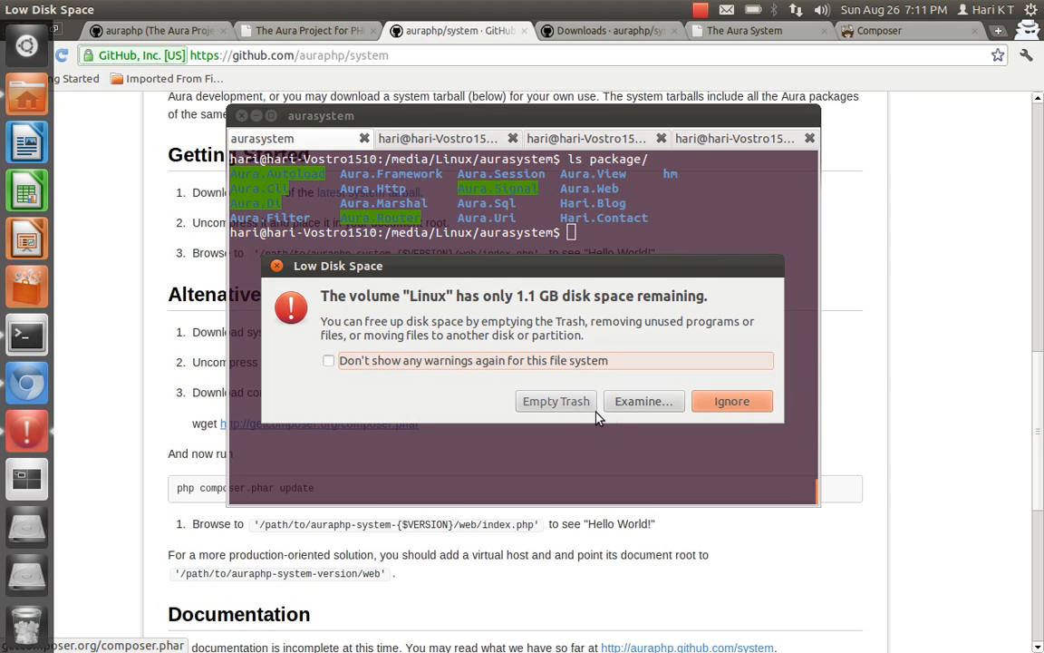
pyautogui.click(731, 401)
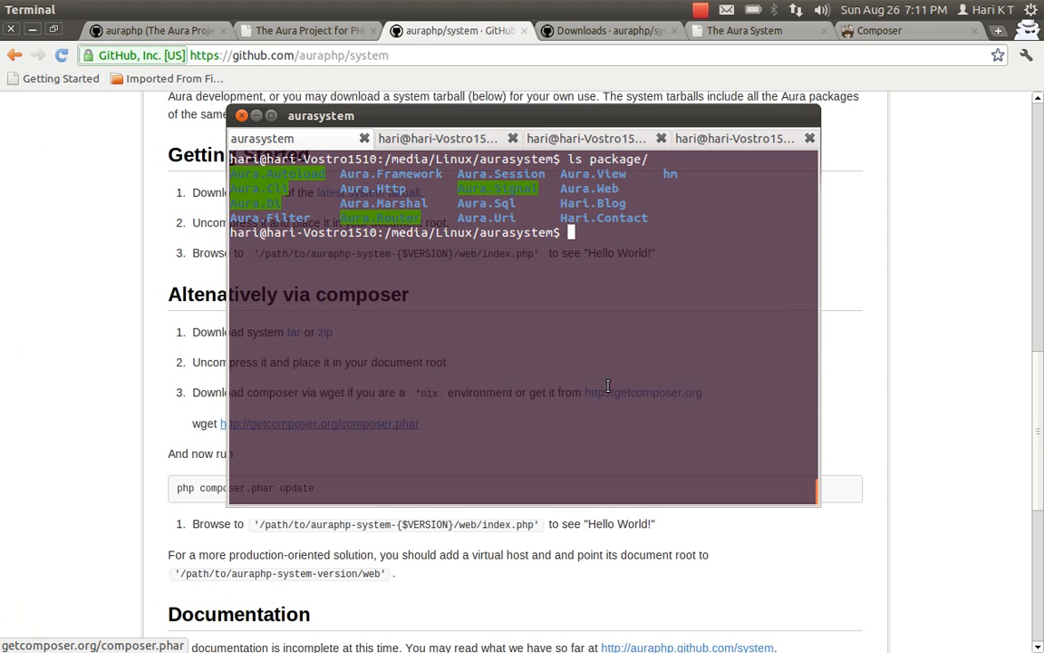
pyautogui.moveTo(250, 177)
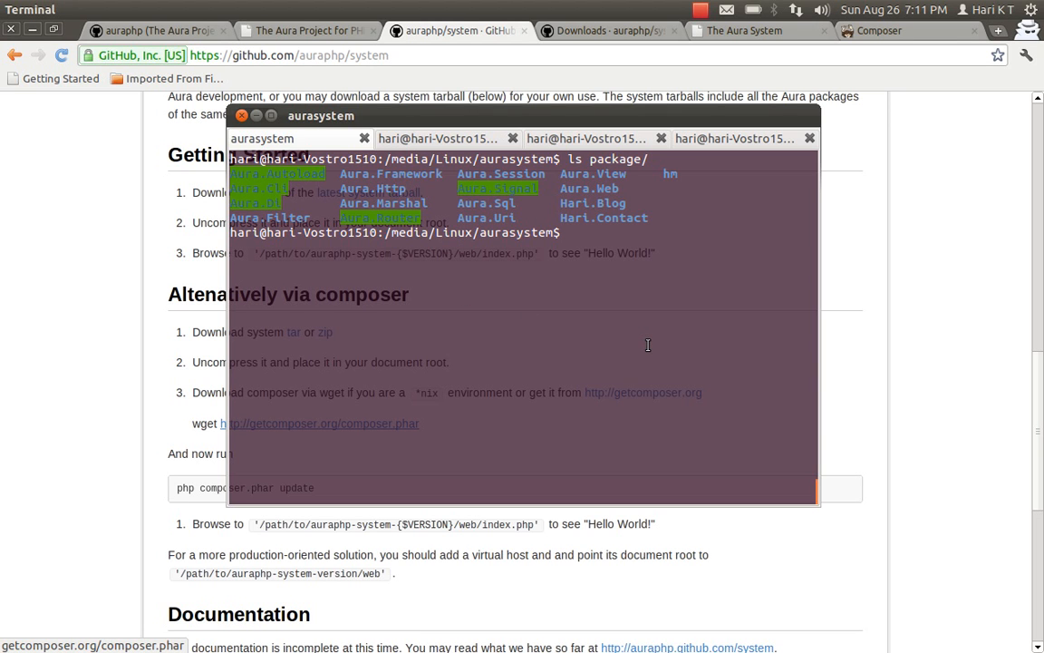
# Step: Start php -S localhost:8000 web/index.php from the aurasystem folder
pyautogui.write('php')
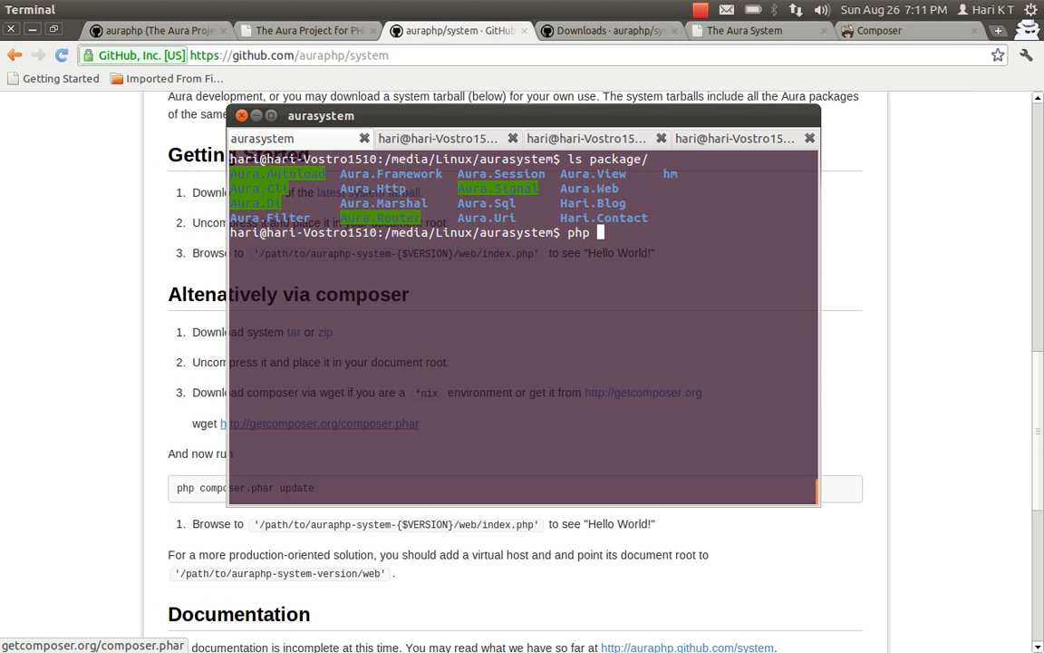
pyautogui.write('web/index.php')
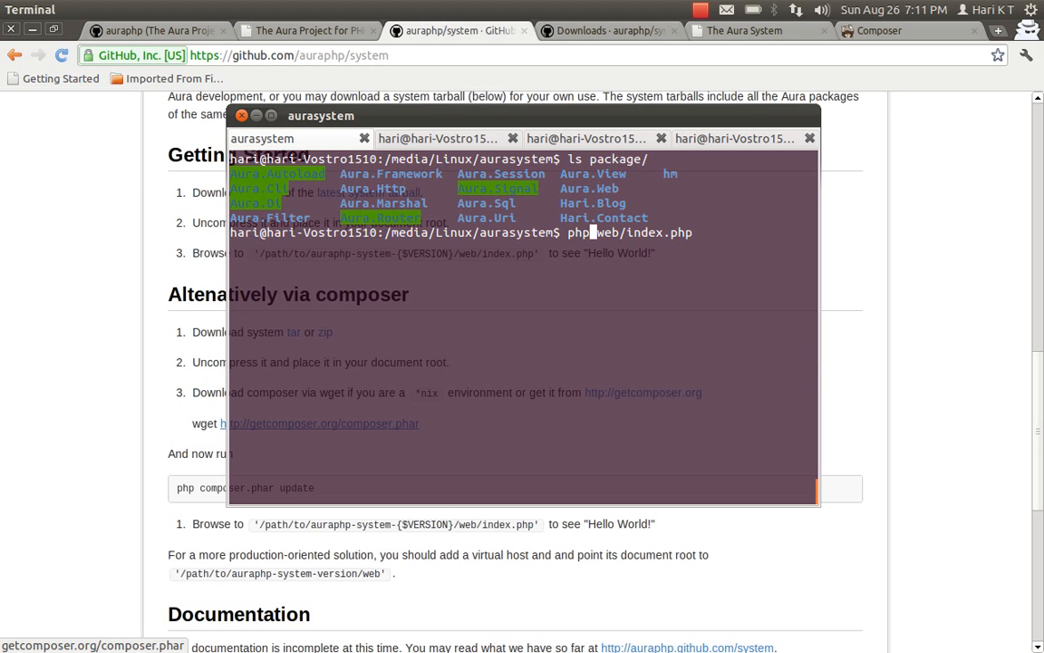
pyautogui.write('-S localhost:8000')
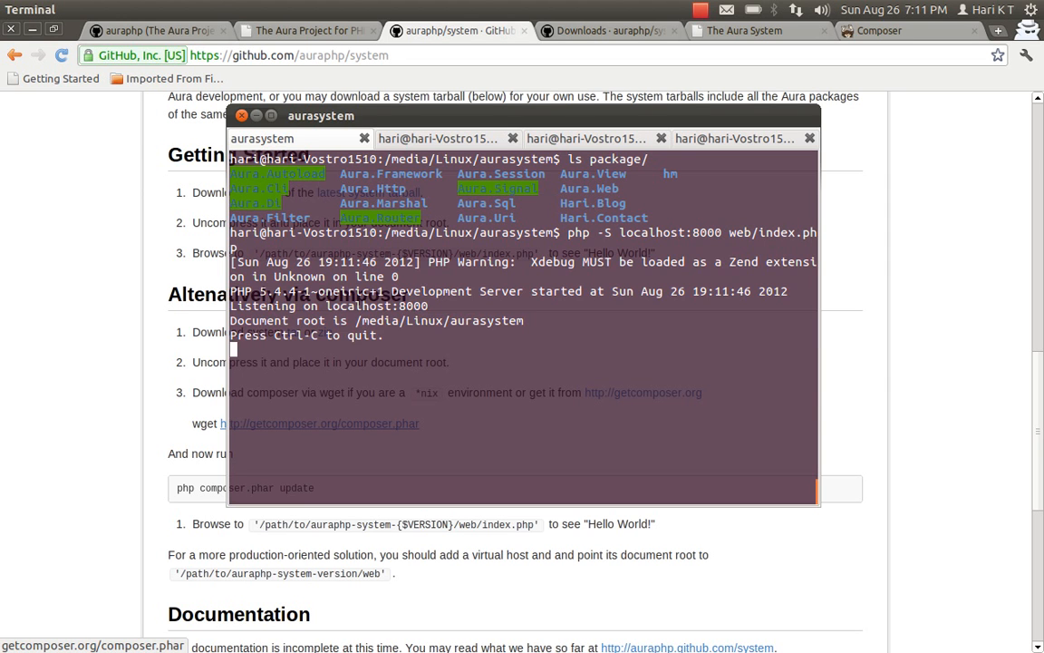
# Step: Load localhost:8000 in a new tab to see the Hello World page
pyautogui.click(998, 29)
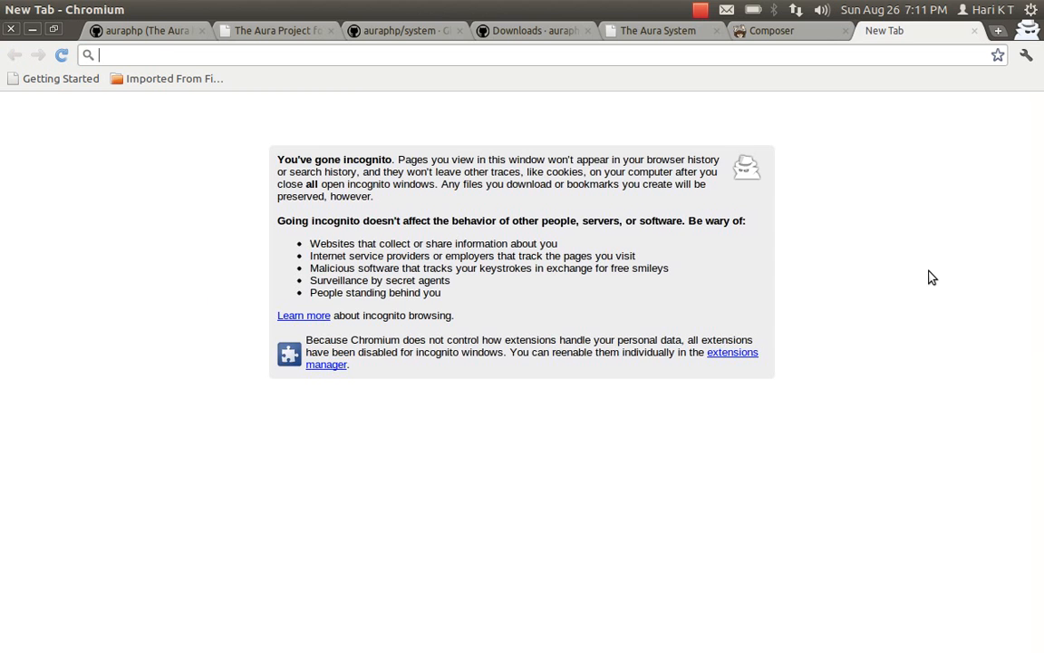
pyautogui.write('localhost:8000')
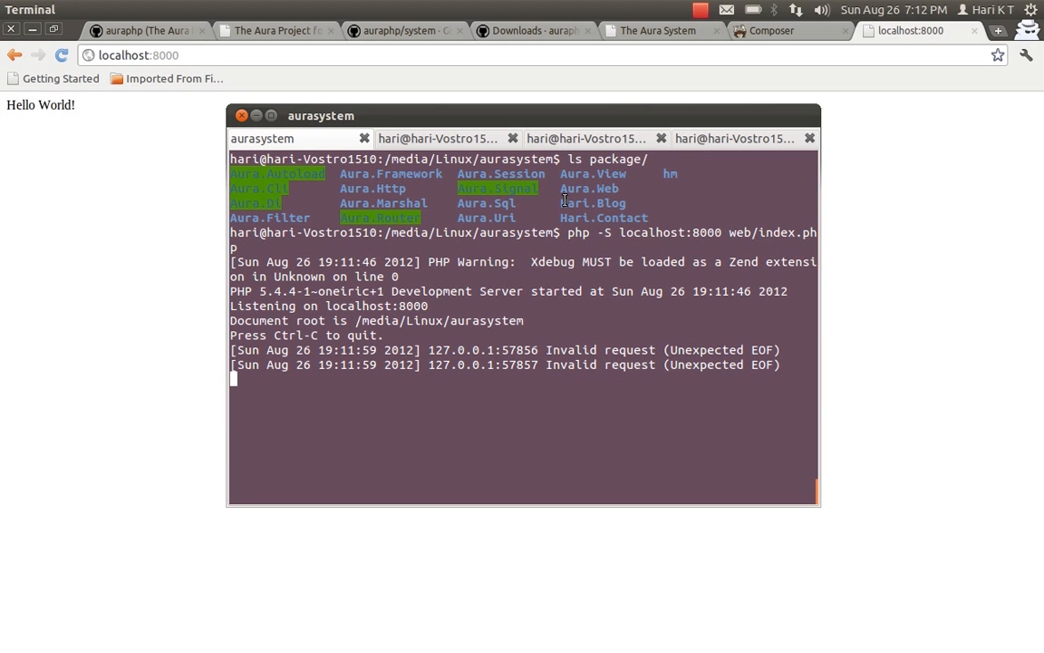
pyautogui.moveTo(505, 155)
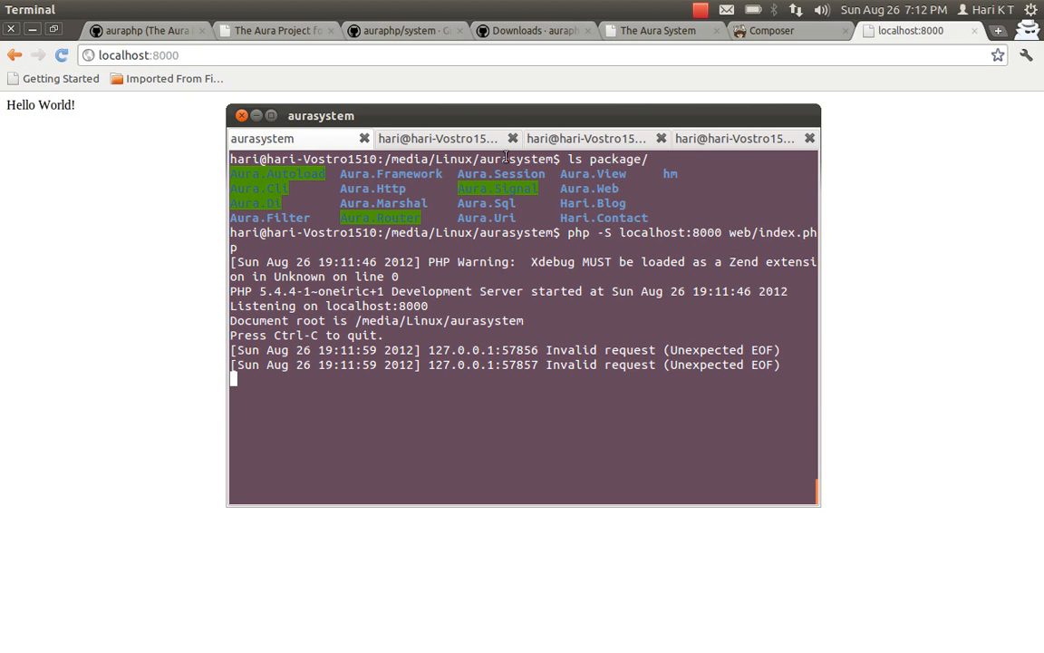
# Step: In the experiments shell, list the folder and print composer.json with cat
pyautogui.click(438, 138)
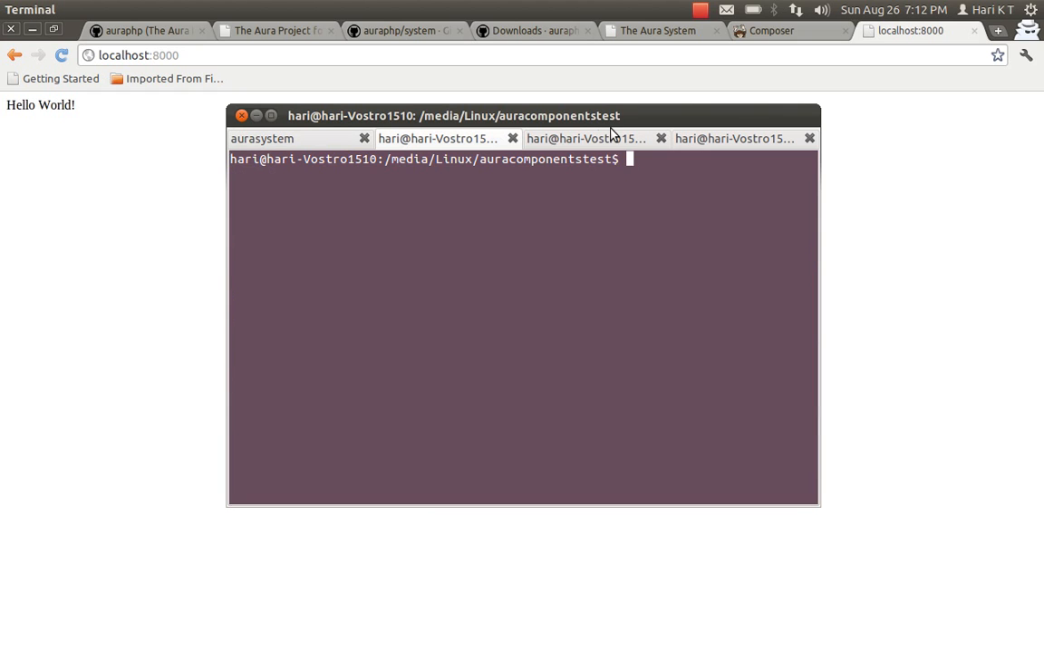
pyautogui.click(587, 137)
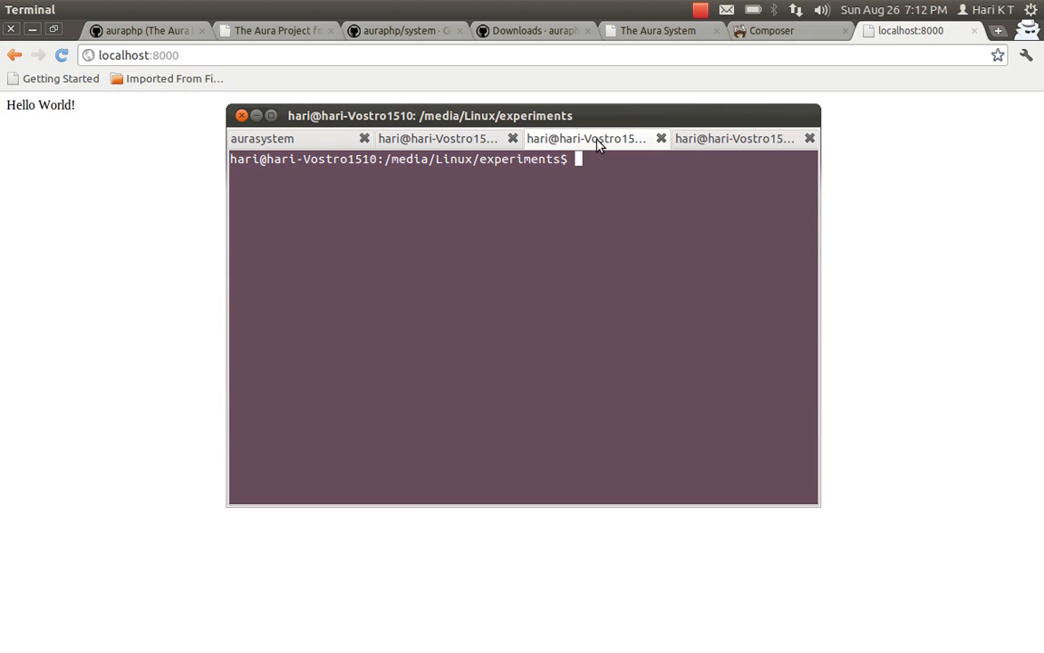
pyautogui.write('ls')
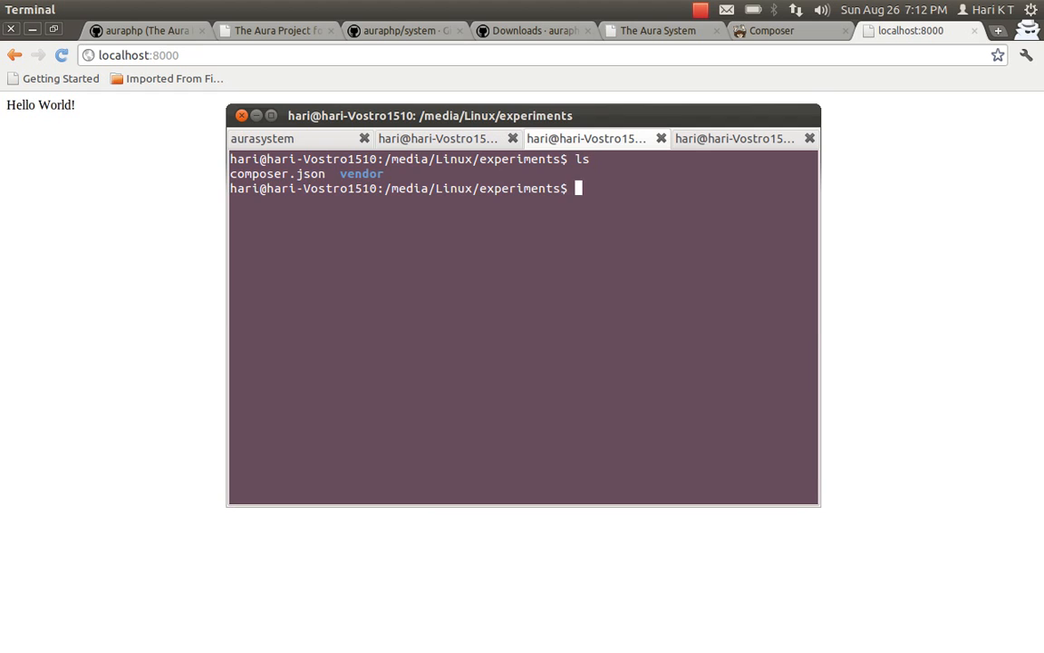
pyautogui.write('v')
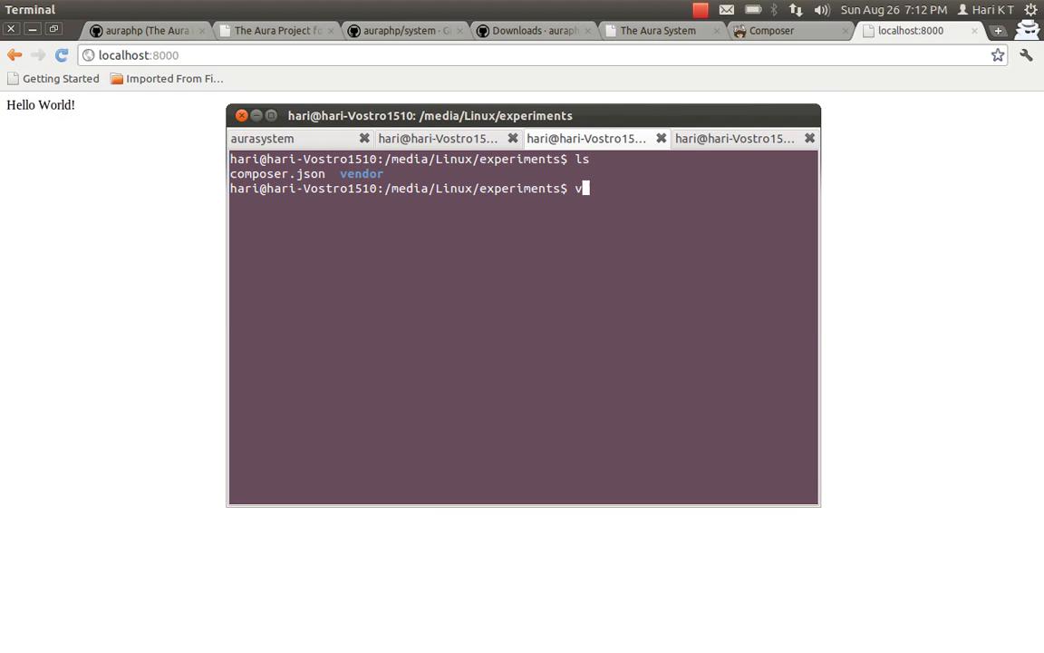
pyautogui.press('BackSpace')
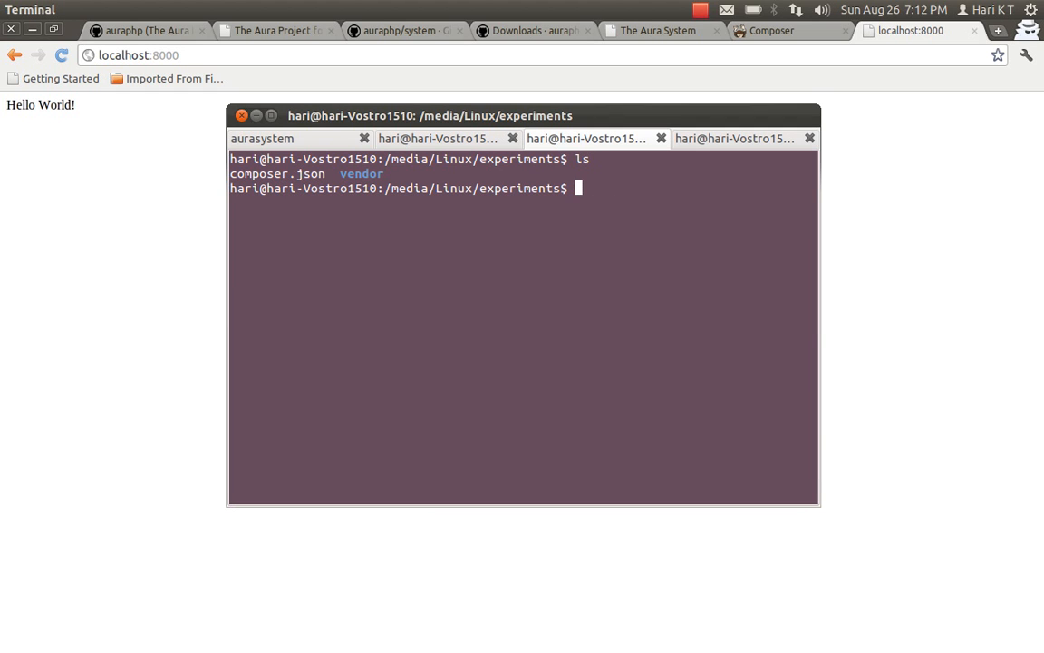
pyautogui.write('cat composer.json')
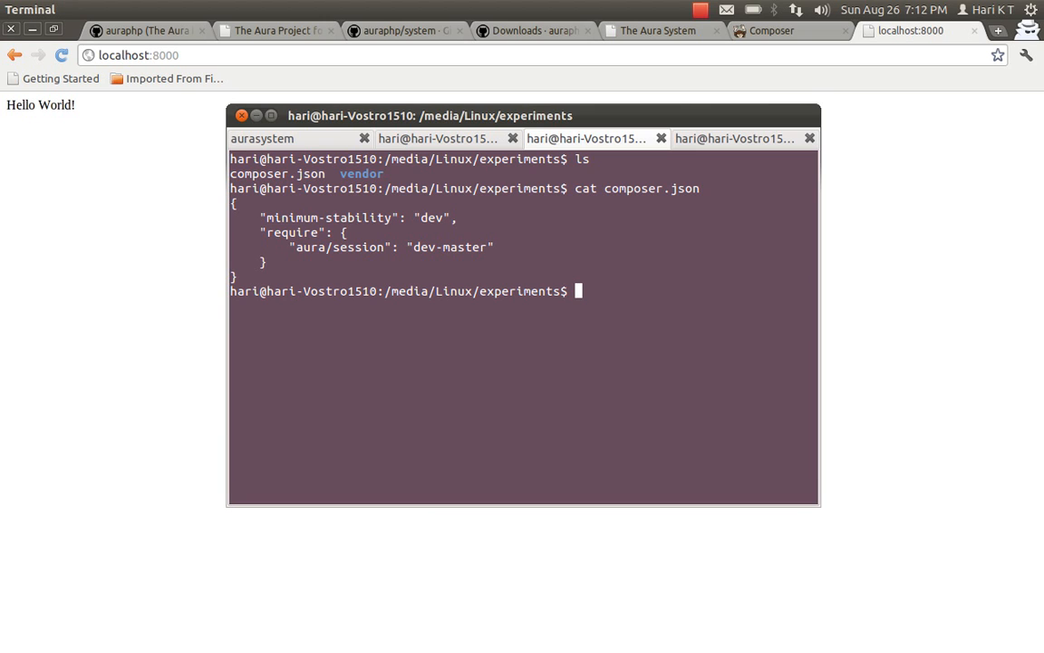
pyautogui.moveTo(301, 252)
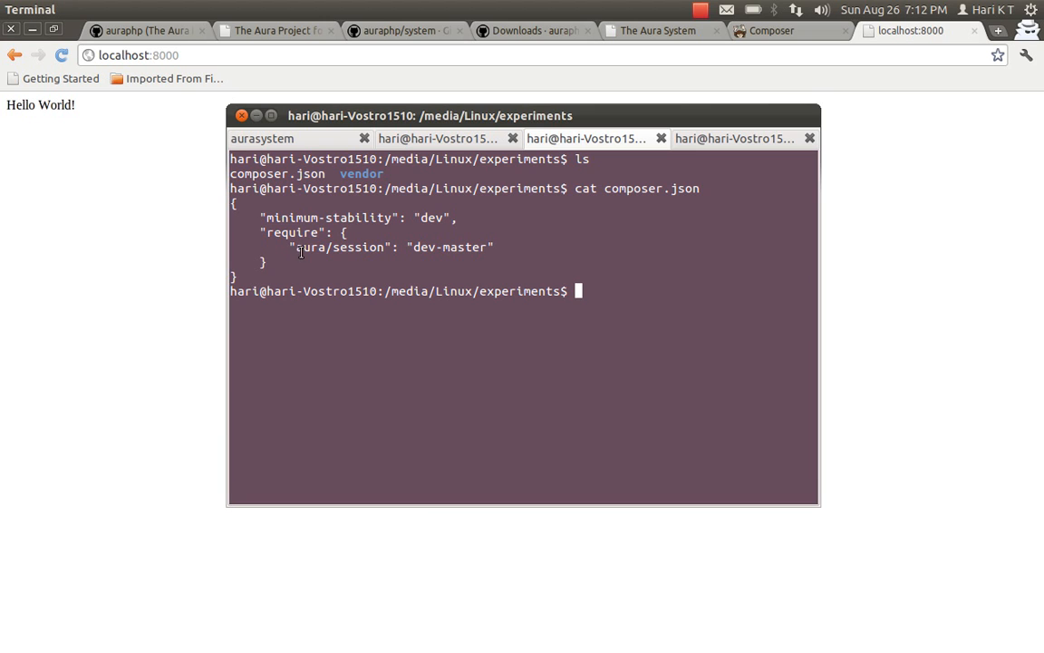
# Step: Add a comma and an "aura/filter": "dev-master" requirement to composer.json in Vim
pyautogui.doubleClick(337, 246)
pyautogui.write('"aura/filter": "dev-master')
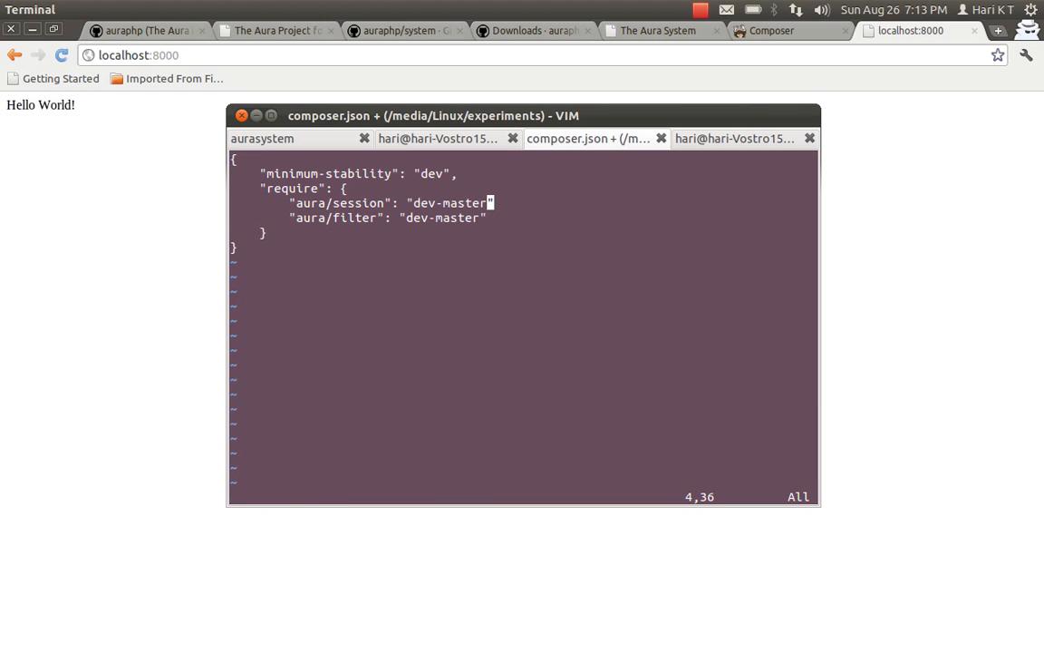
pyautogui.write(',')
pyautogui.write('p')
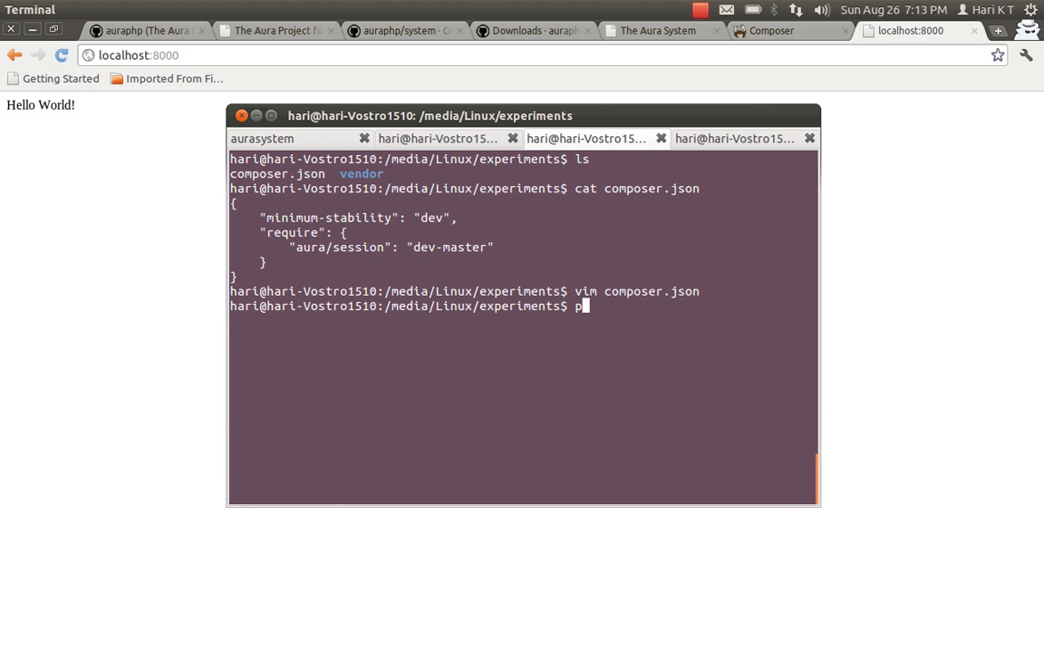
# Step: Run php ../composer/composer.phar update in the experiments folder
pyautogui.write('hp')
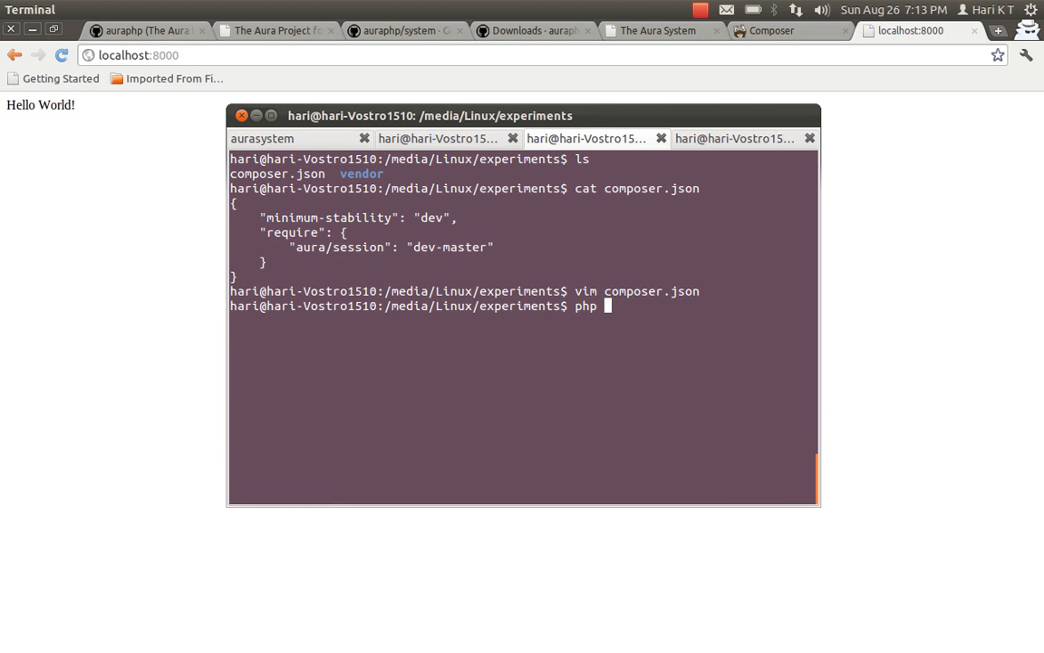
pyautogui.write('../com')
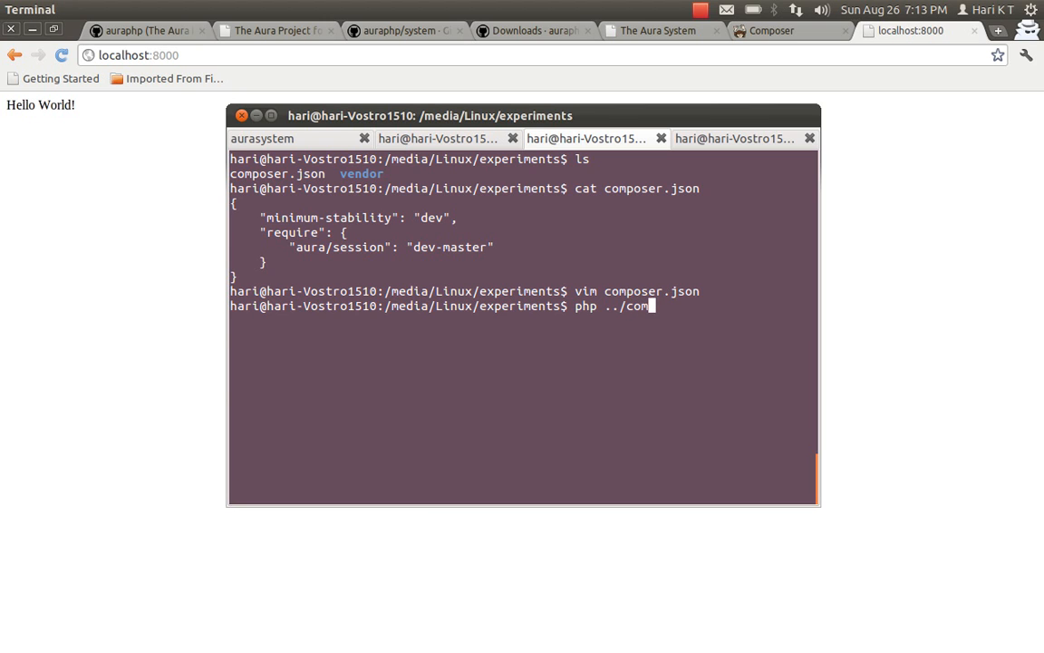
pyautogui.write('poser/compa')
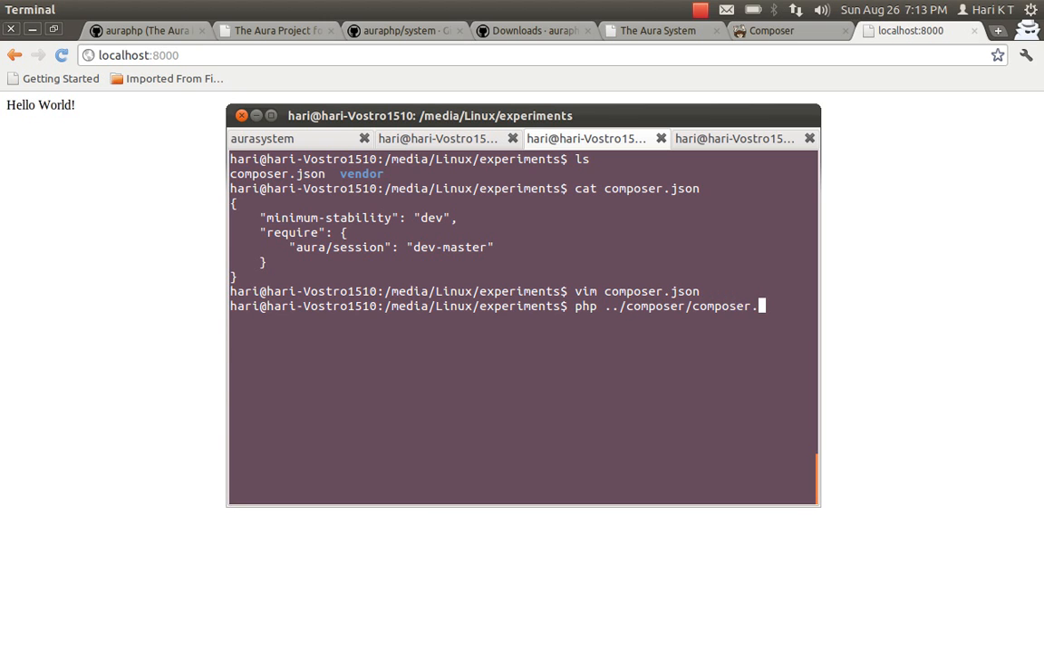
pyautogui.write('phar update')
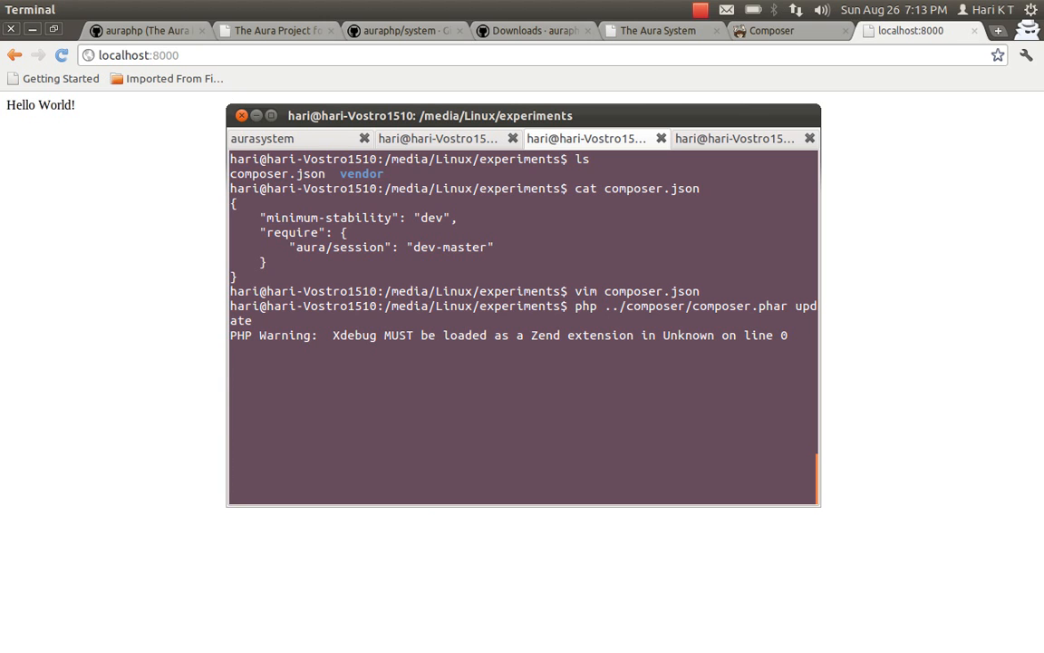
pyautogui.moveTo(560, 317)
pyautogui.write('ls')
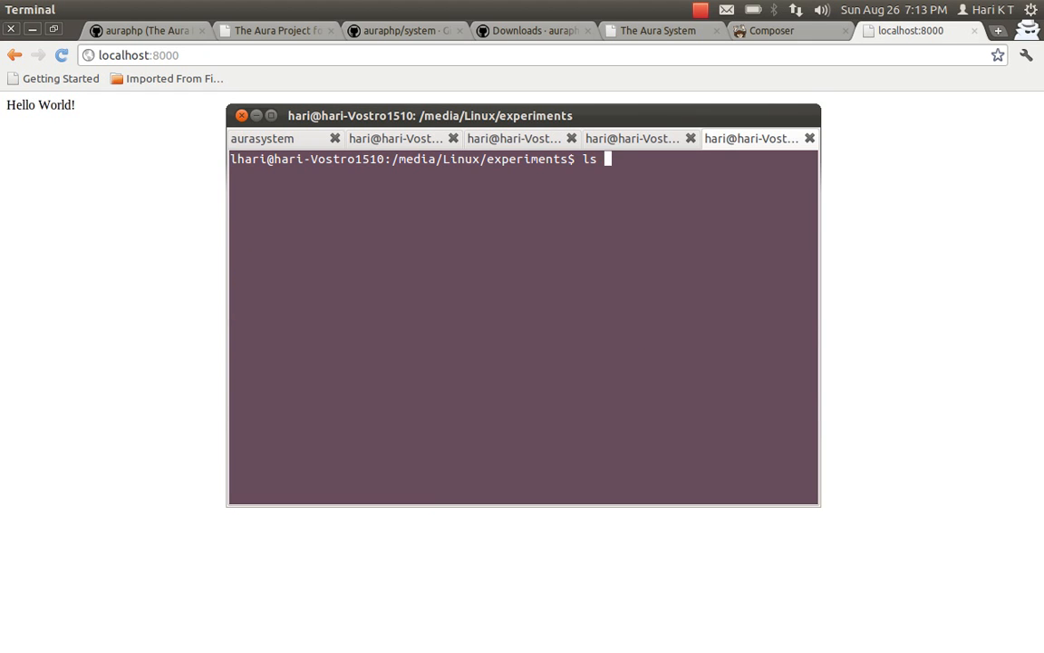
# Step: List the vendor/ and vendor/aura/ folders to check installed packages
pyautogui.write('vendor/')
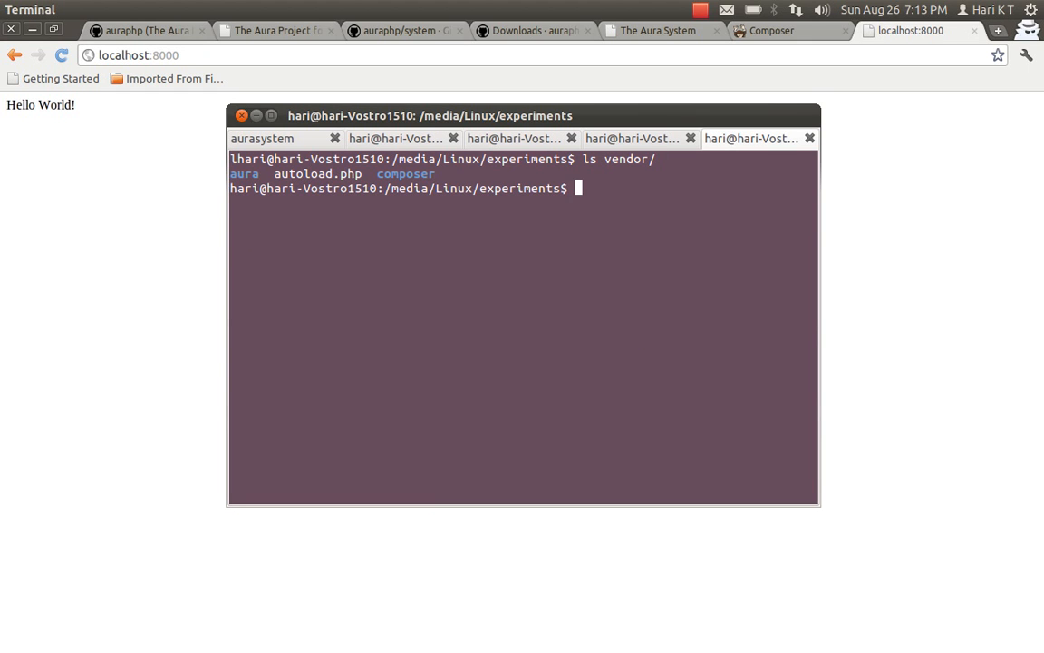
pyautogui.write('ls vendor/')
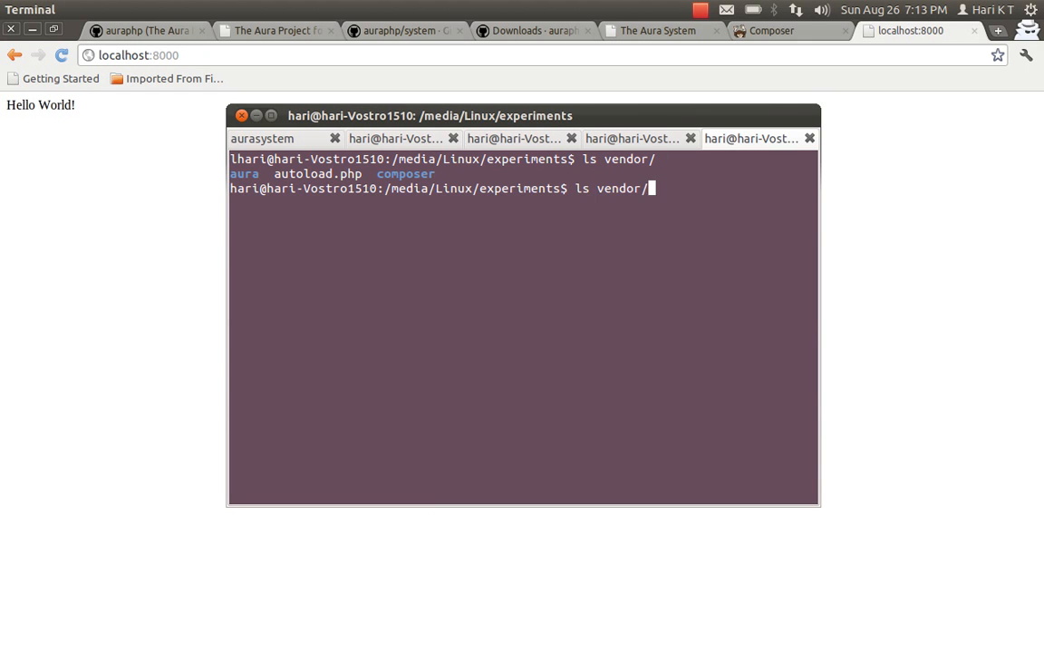
pyautogui.write('aura/')
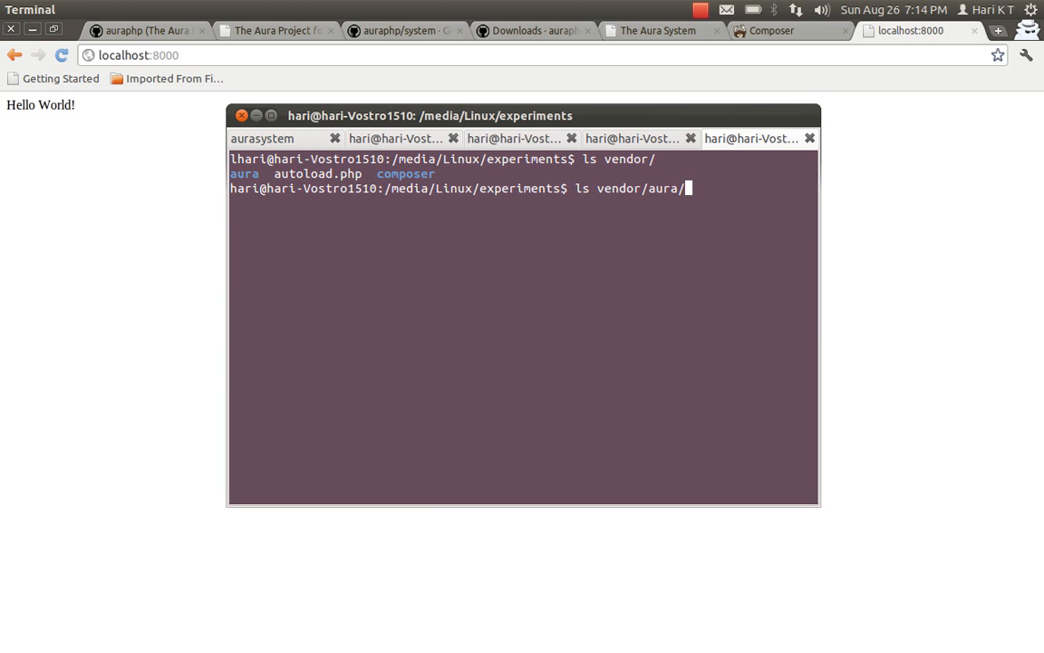
pyautogui.press('Return')
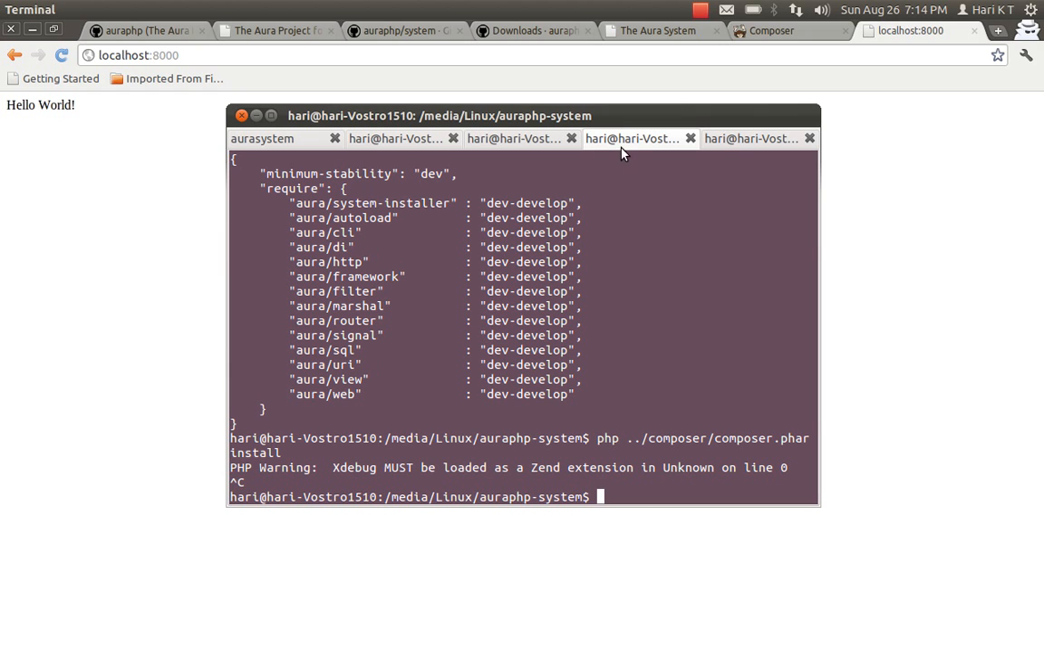
pyautogui.moveTo(553, 145)
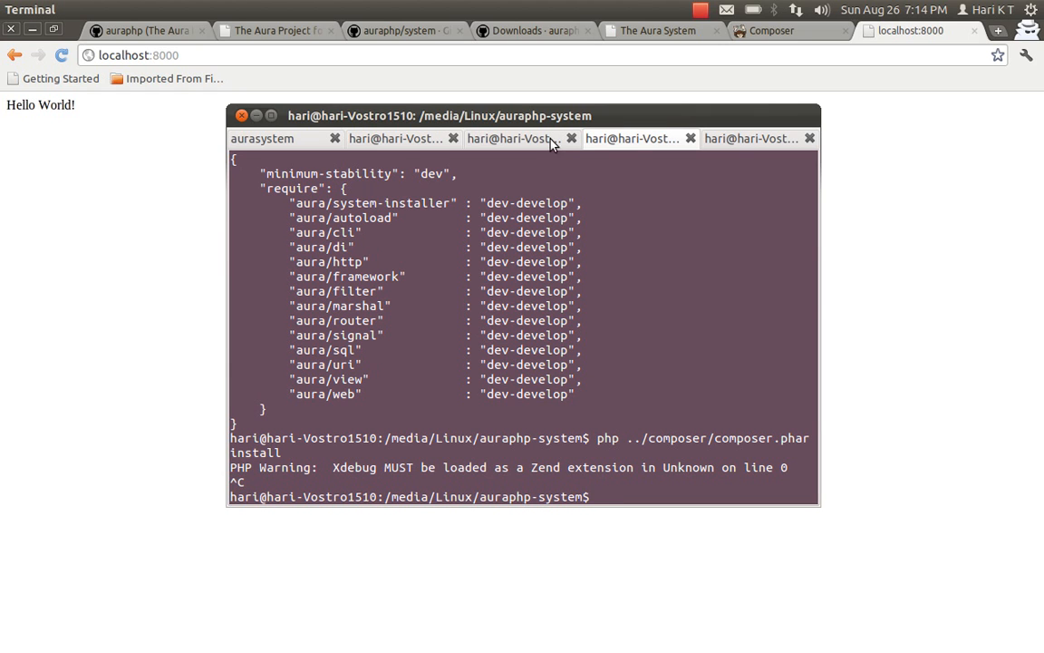
# Step: Check the update tab's output for the installed aura/filter package
pyautogui.click(513, 138)
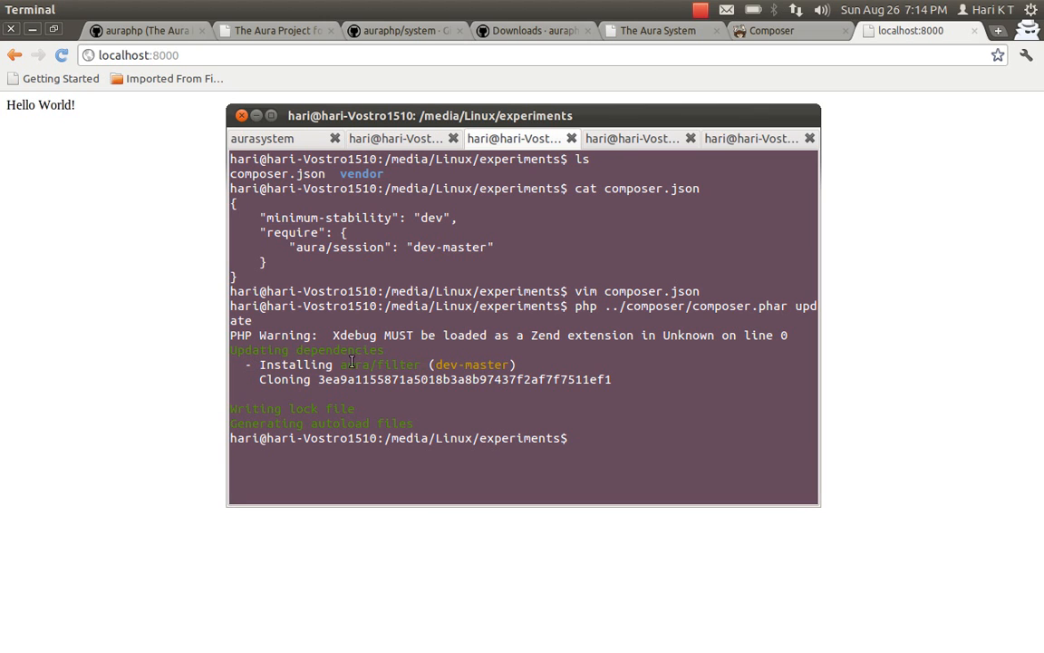
pyautogui.doubleClick(381, 363)
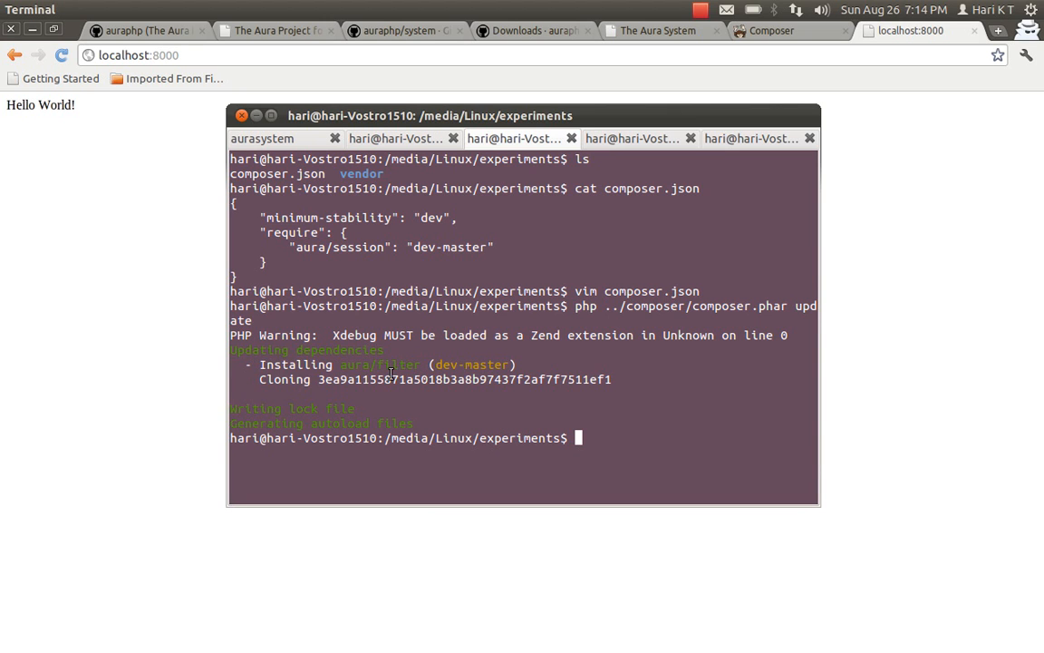
pyautogui.doubleClick(380, 363)
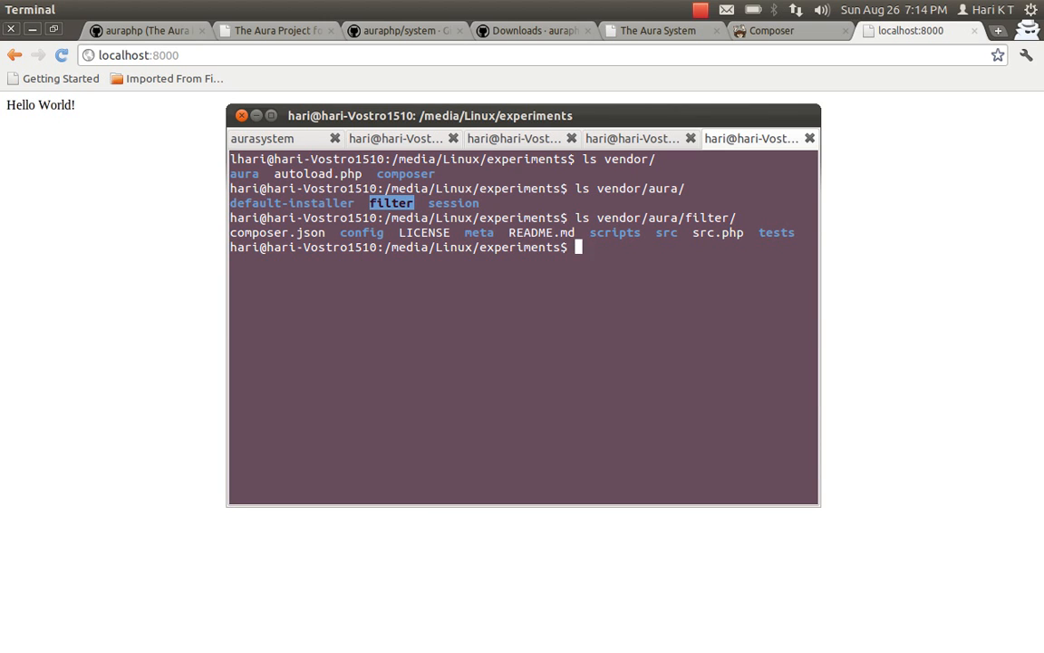
pyautogui.moveTo(634, 329)
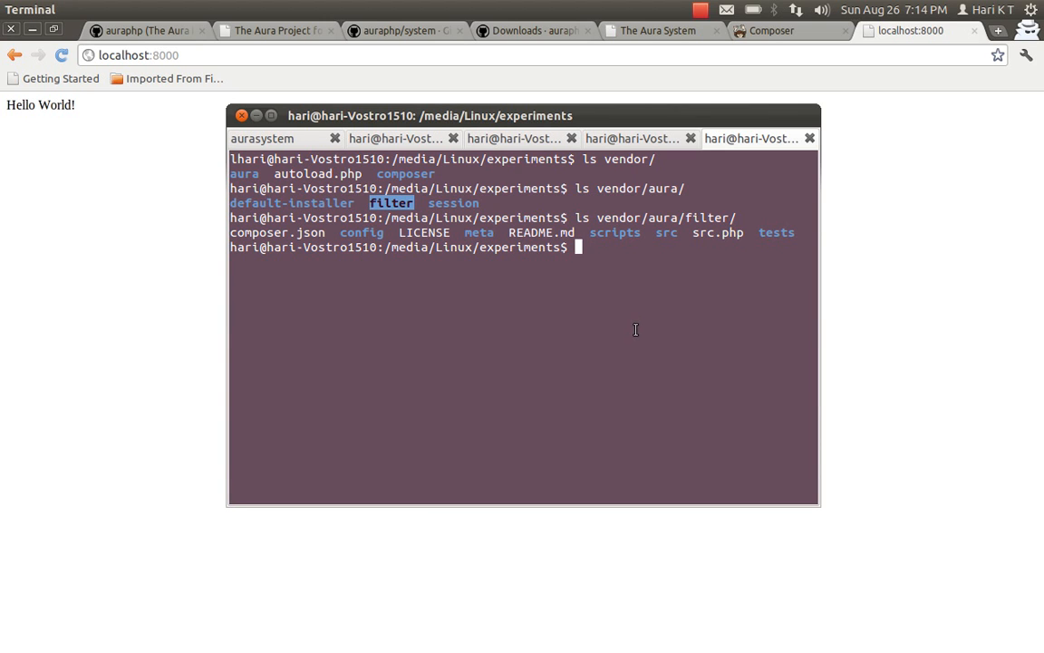
pyautogui.moveTo(635, 334)
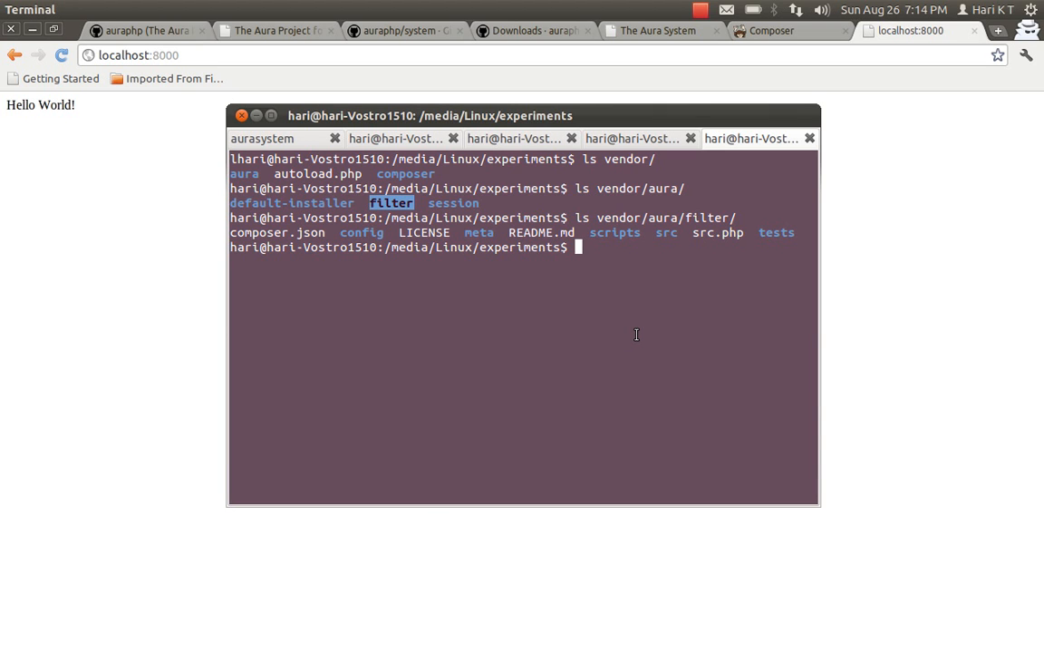
pyautogui.moveTo(646, 233)
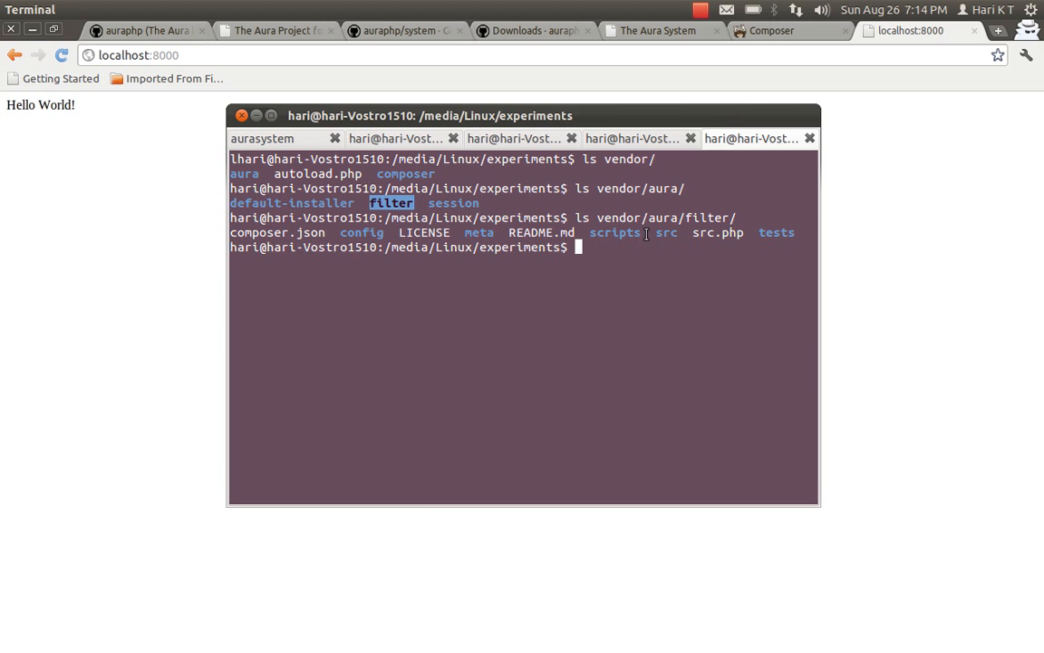